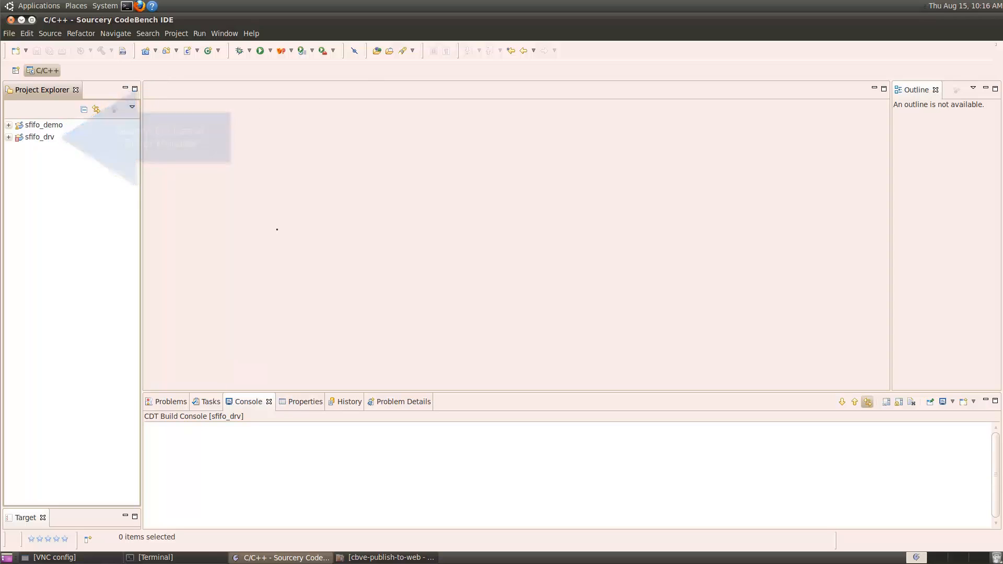
# - View super_fifo_write in the sfifo_drv.c driver source, then bring up demo-main.cpp
pyautogui.doubleClick(54, 172)
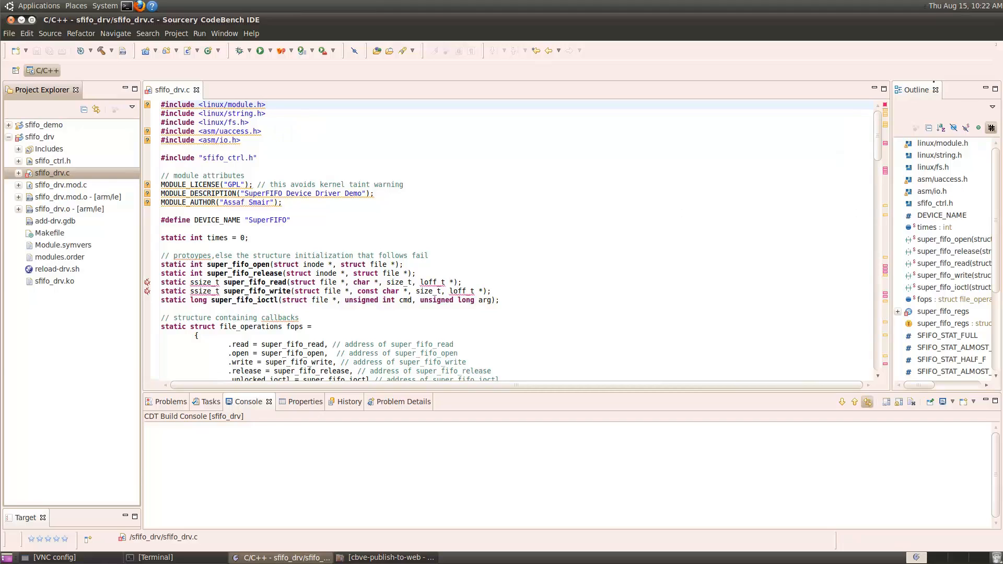
pyautogui.click(943, 143)
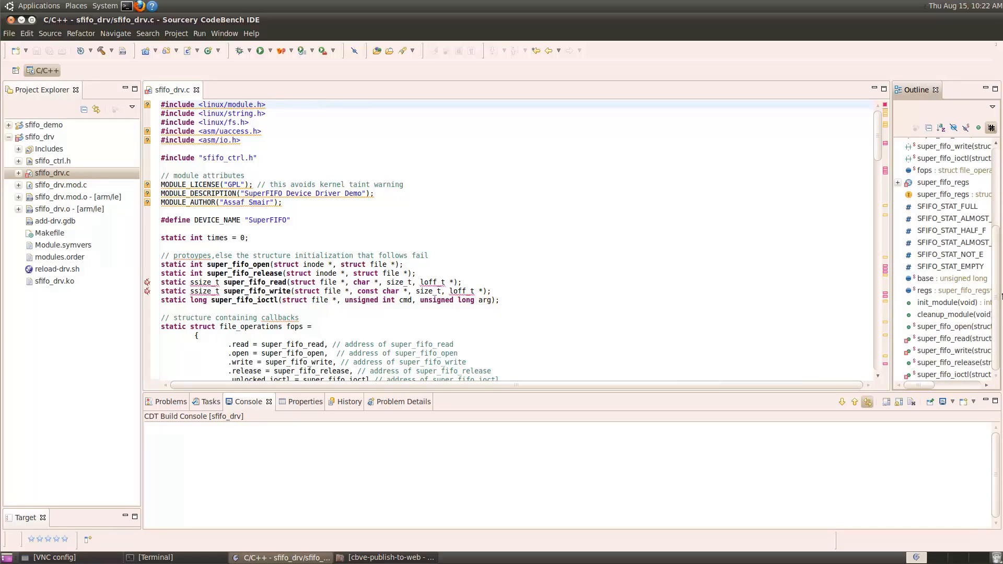
pyautogui.click(953, 351)
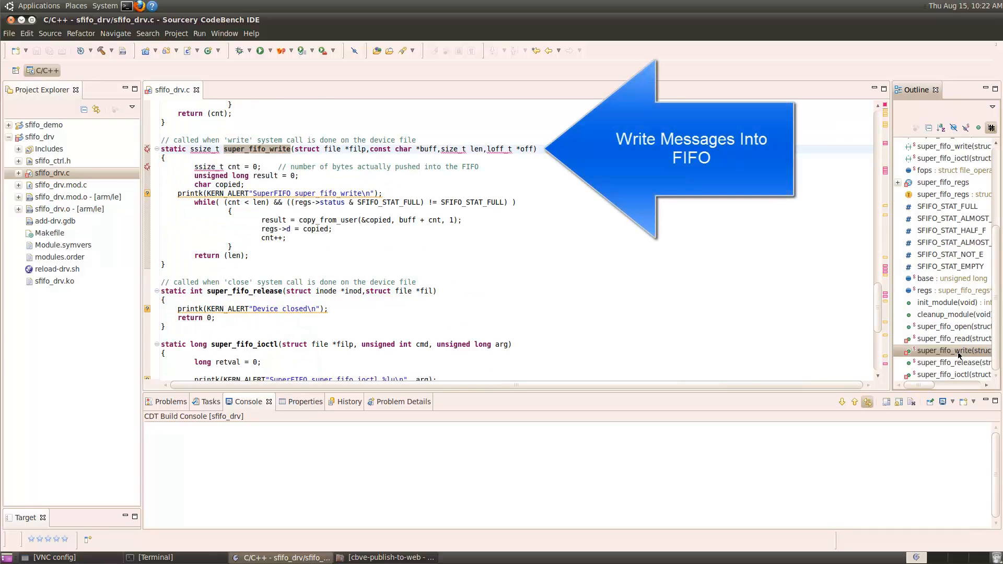
pyautogui.click(953, 338)
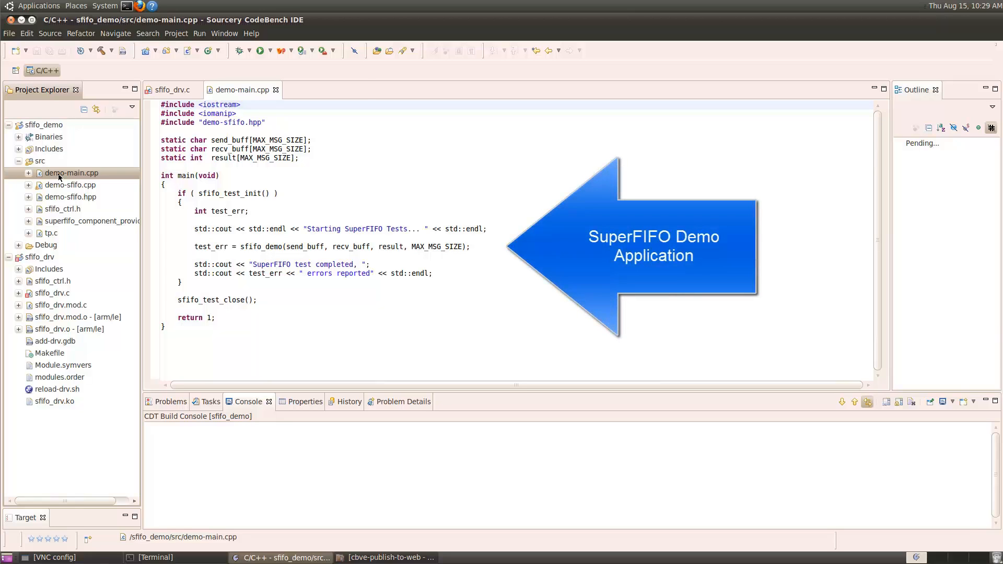
# - View the sfifo_demo test loop with its VP_ANALYSIS tracepoints in demo-sfifo.cpp
pyautogui.doubleClick(70, 185)
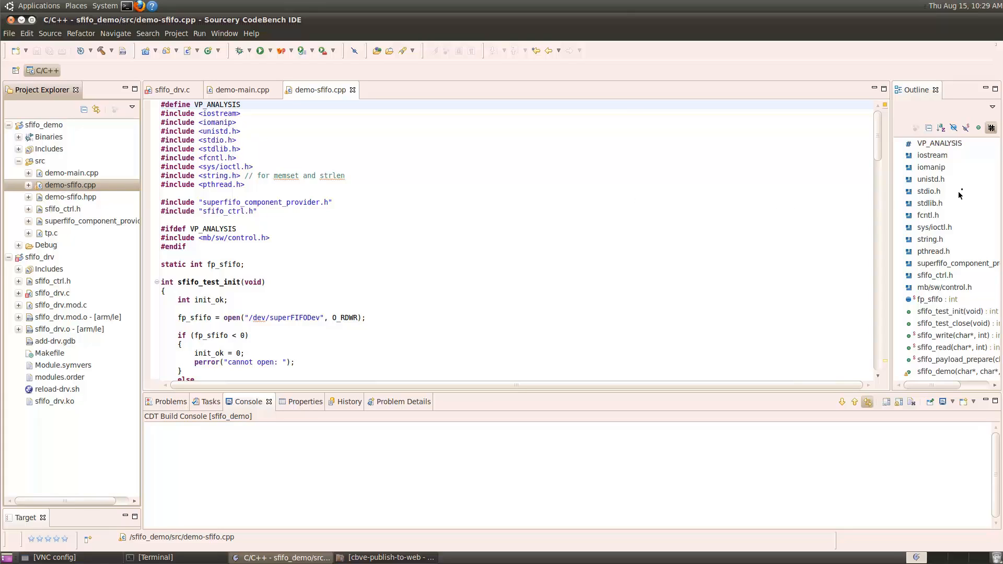
pyautogui.click(938, 143)
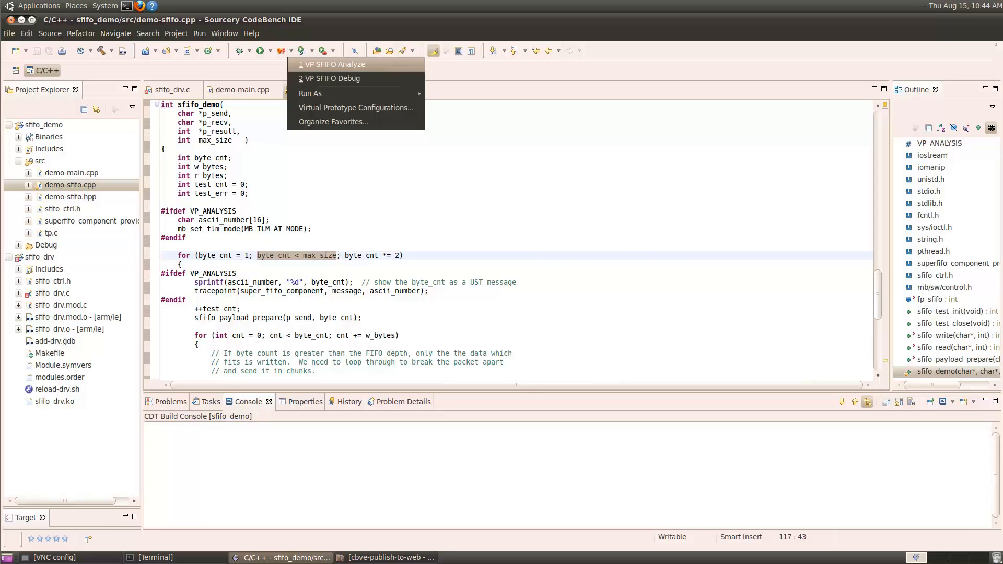
# - Run the VP SFIFO Debug virtual prototype so its gdbstub server listens on port 1024
pyautogui.click(332, 122)
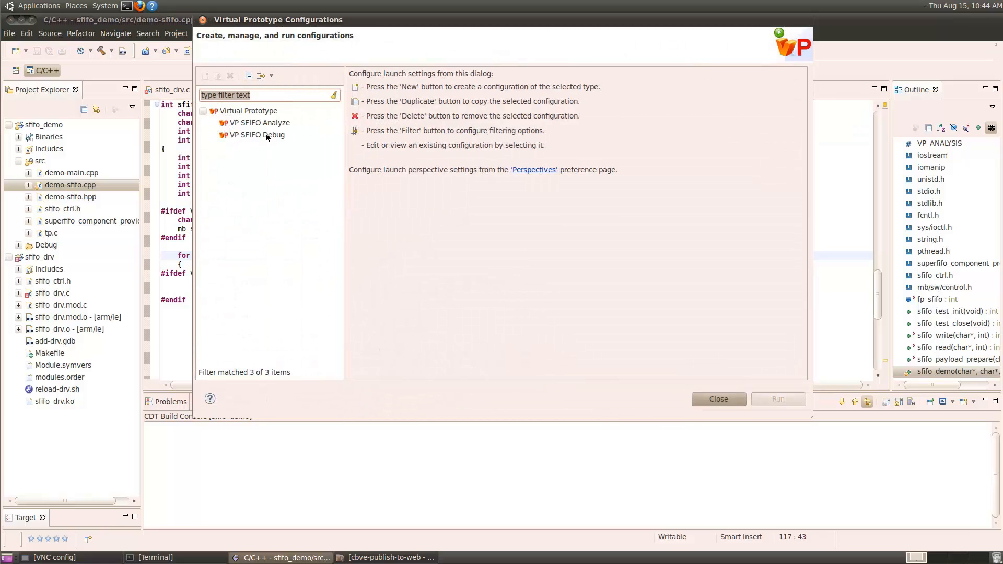
pyautogui.click(257, 135)
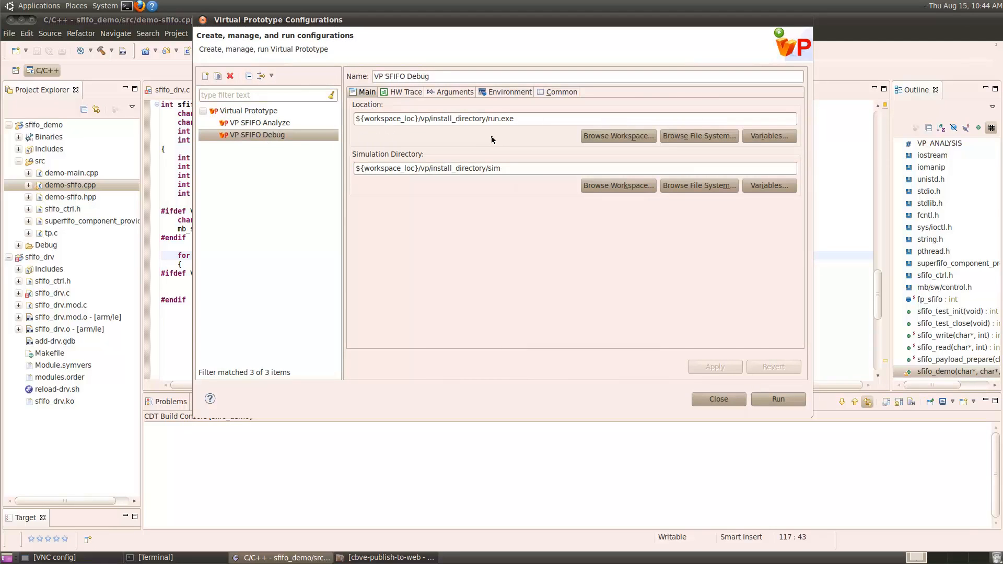
pyautogui.click(778, 398)
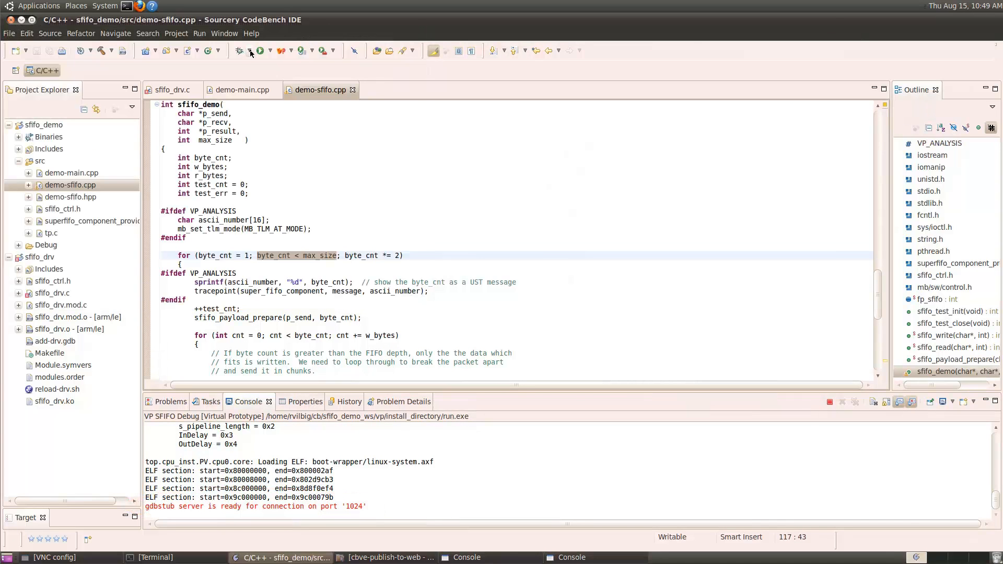
# - Start the sfifo_drv Debug session to boot Linux on the prototype and log in as root
pyautogui.click(268, 51)
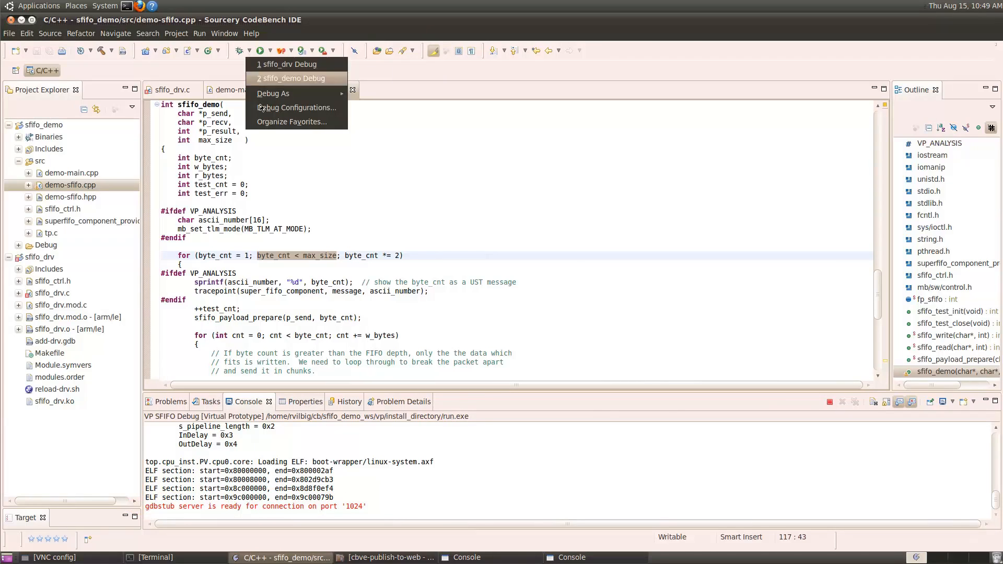
pyautogui.click(296, 108)
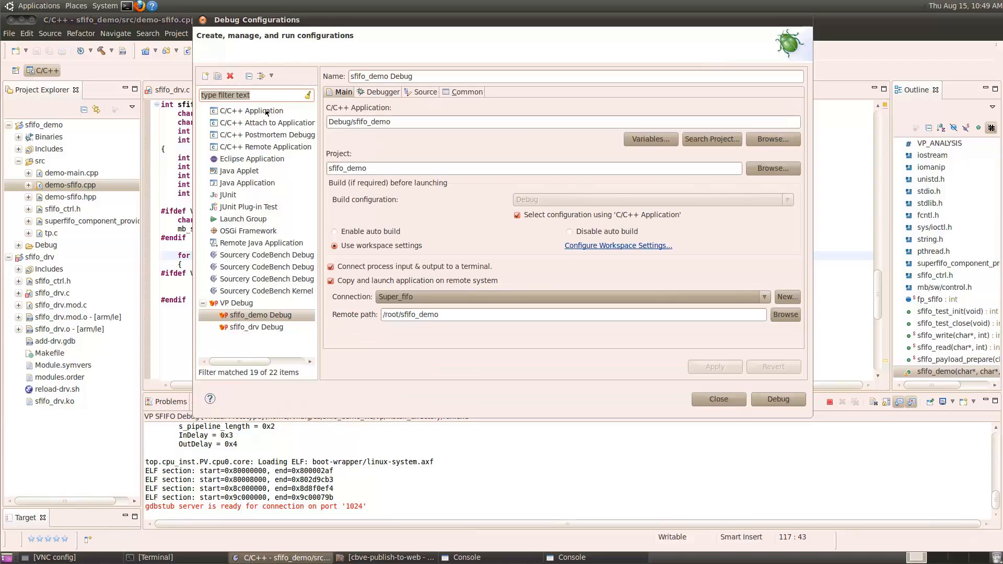
pyautogui.click(258, 327)
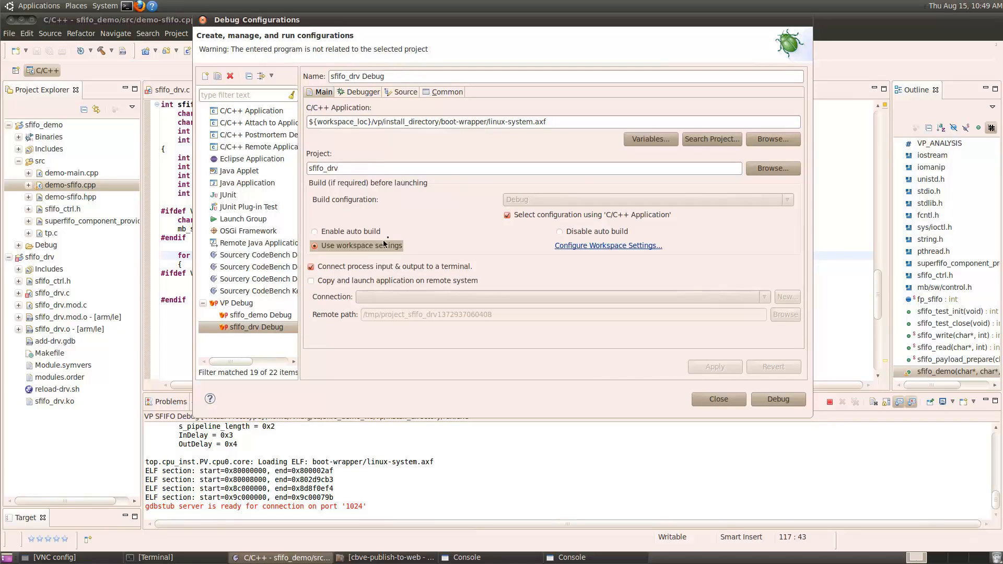
pyautogui.click(314, 244)
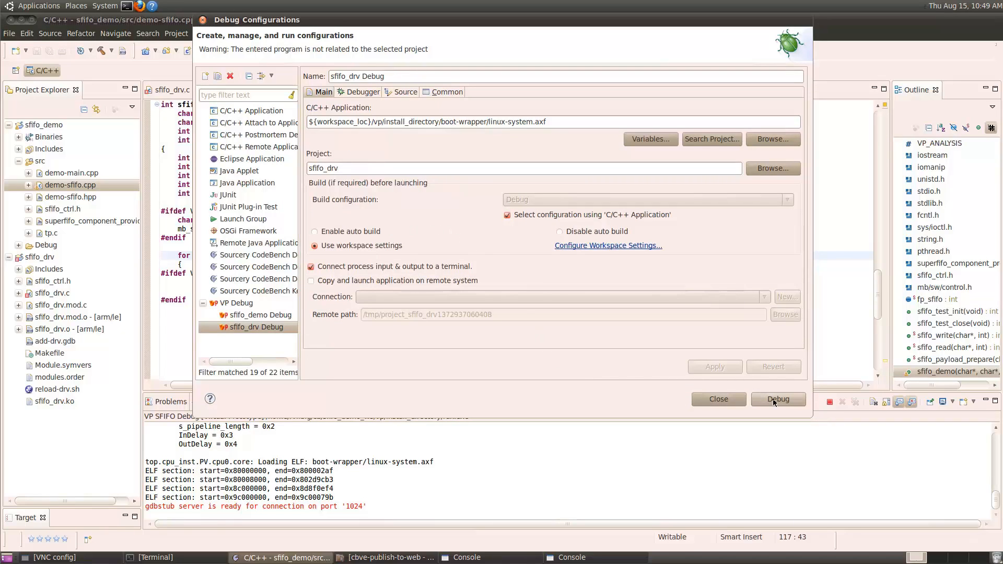
pyautogui.click(777, 399)
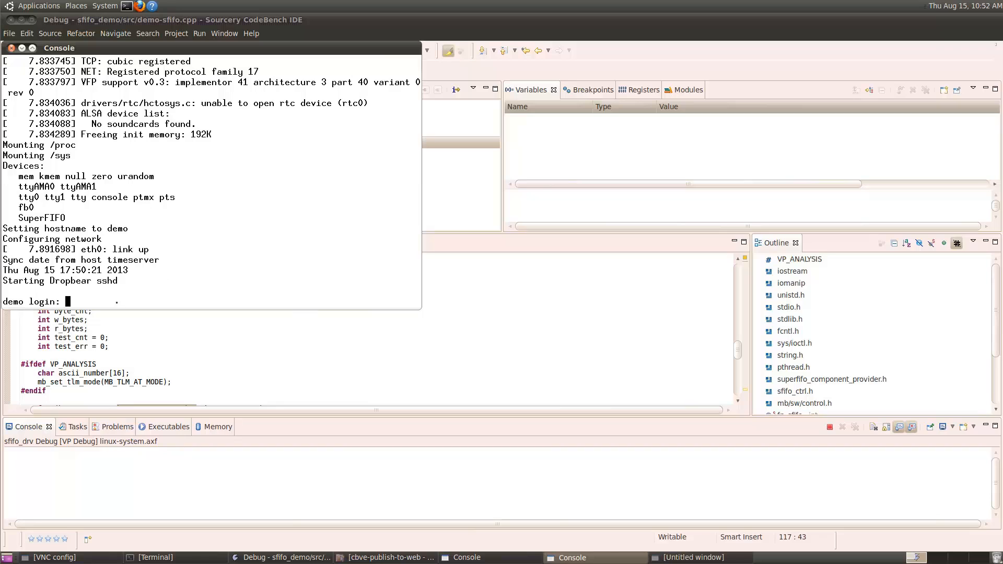
pyautogui.write('root')
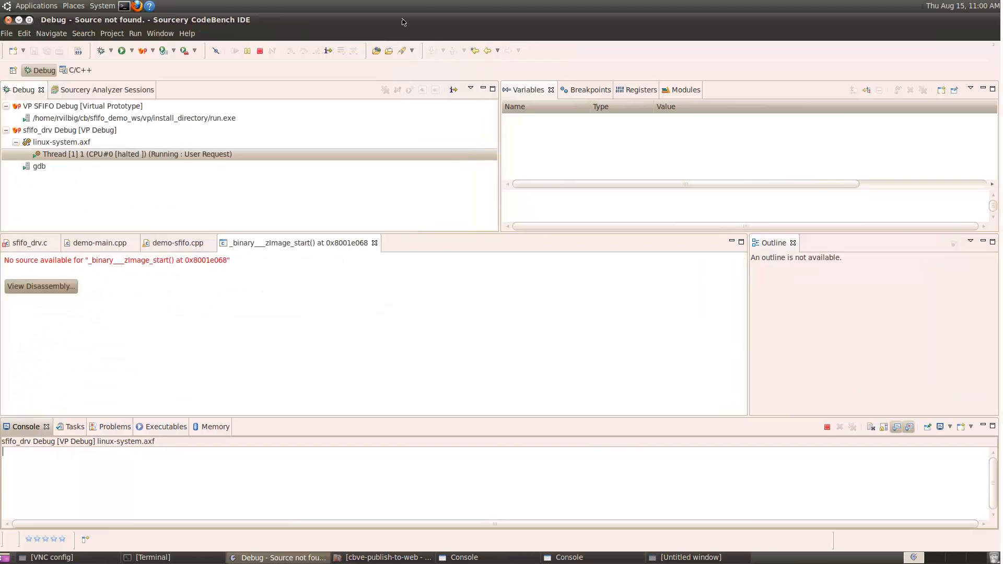
# - Suspend the linux-system.axf thread and show super_fifo_read in sfifo_drv.c before resuming
pyautogui.click(260, 50)
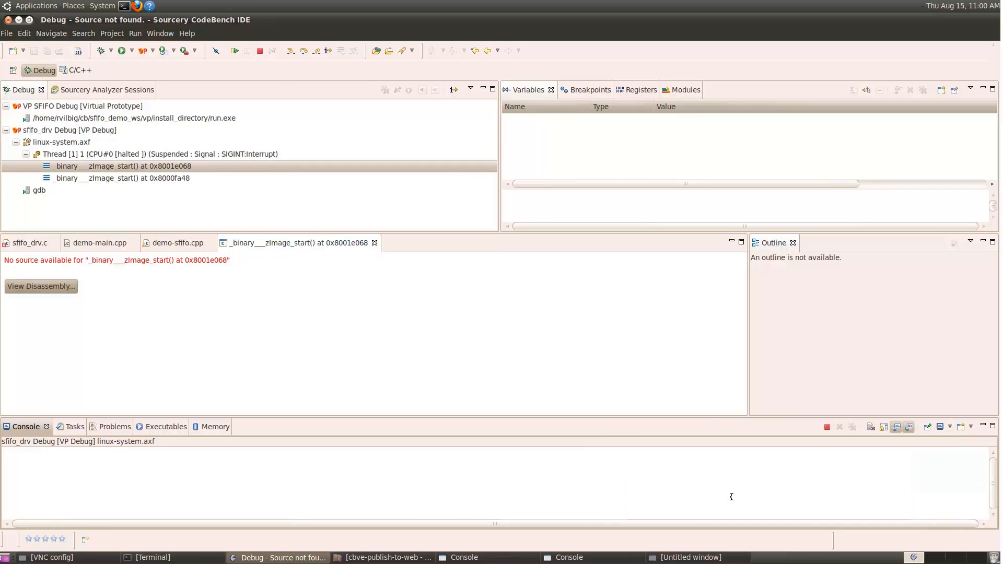
pyautogui.write('sou')
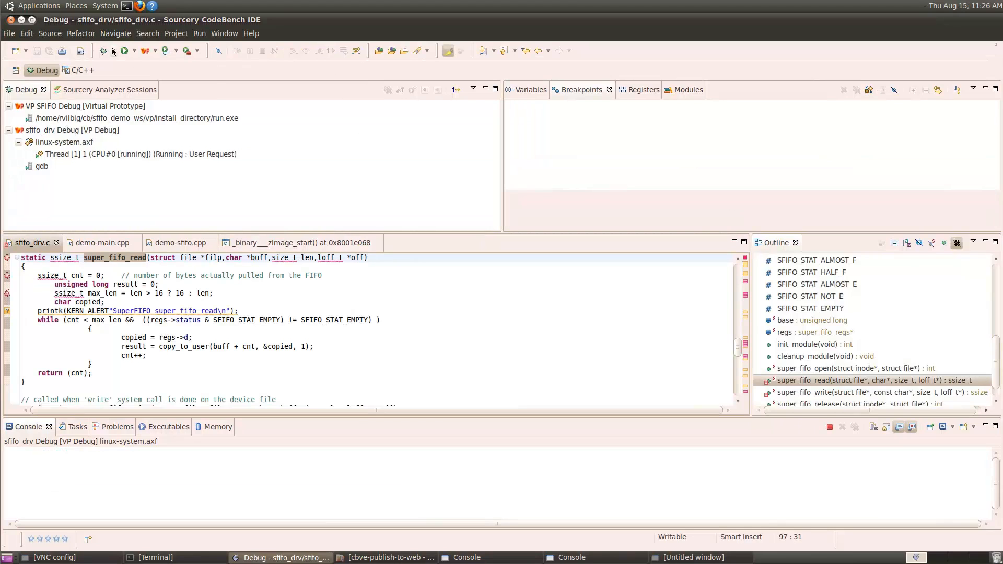
# - Launch sfifo_demo Debug and step over main through the sfifo_demo call
pyautogui.click(135, 51)
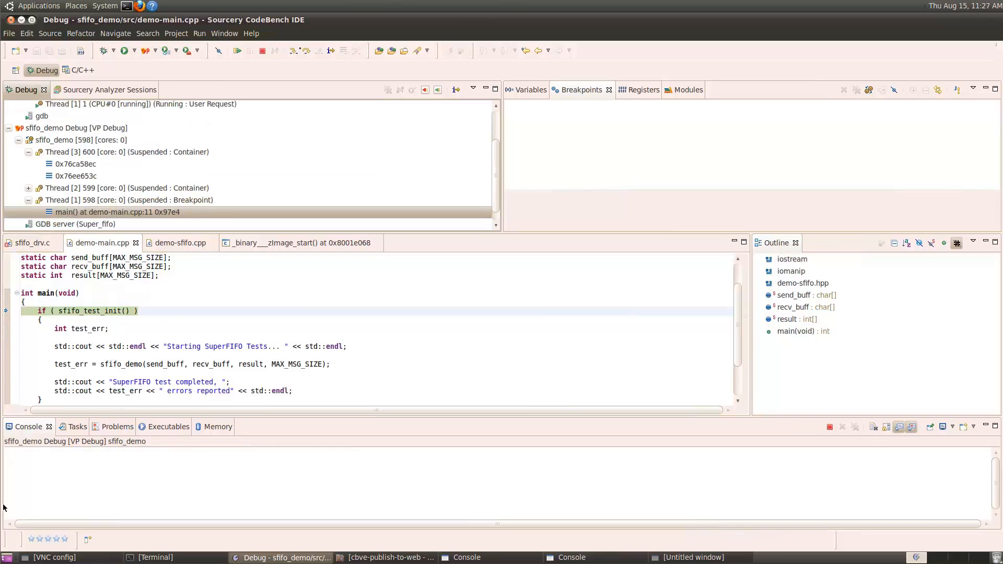
pyautogui.click(307, 50)
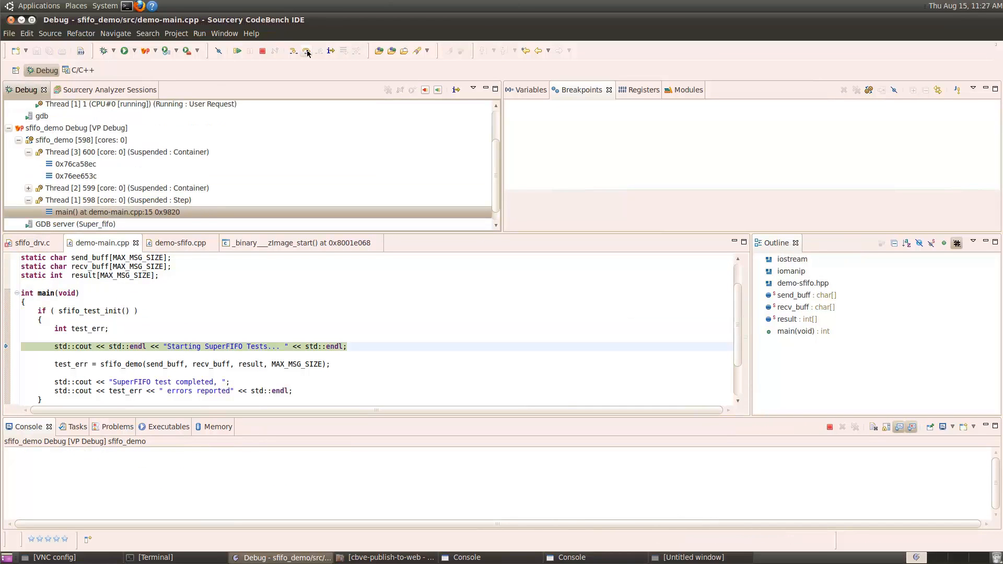
pyautogui.click(307, 50)
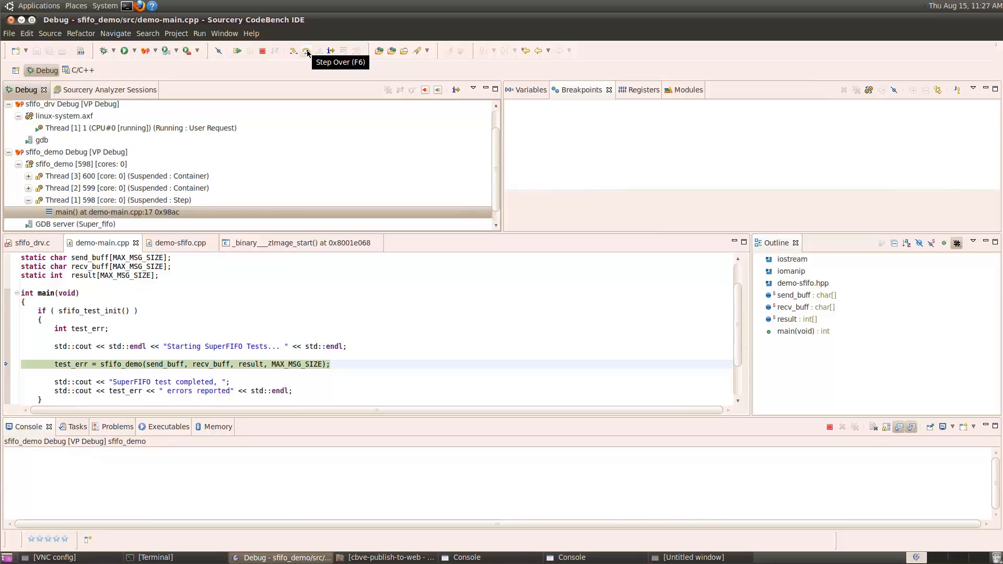
pyautogui.click(306, 50)
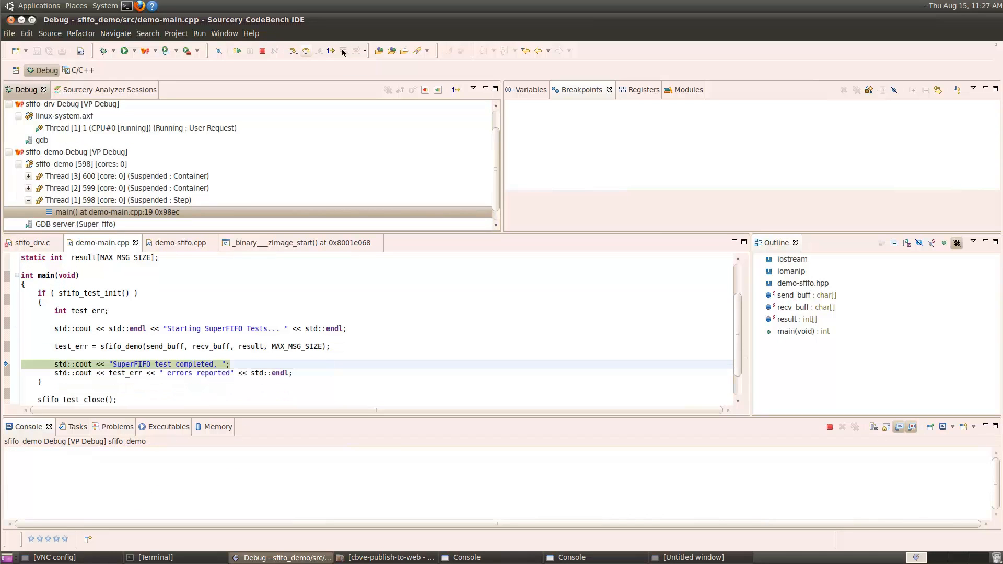
# - Confirm test_err is 10 in the Variables view, then terminate the demo session
pyautogui.click(528, 90)
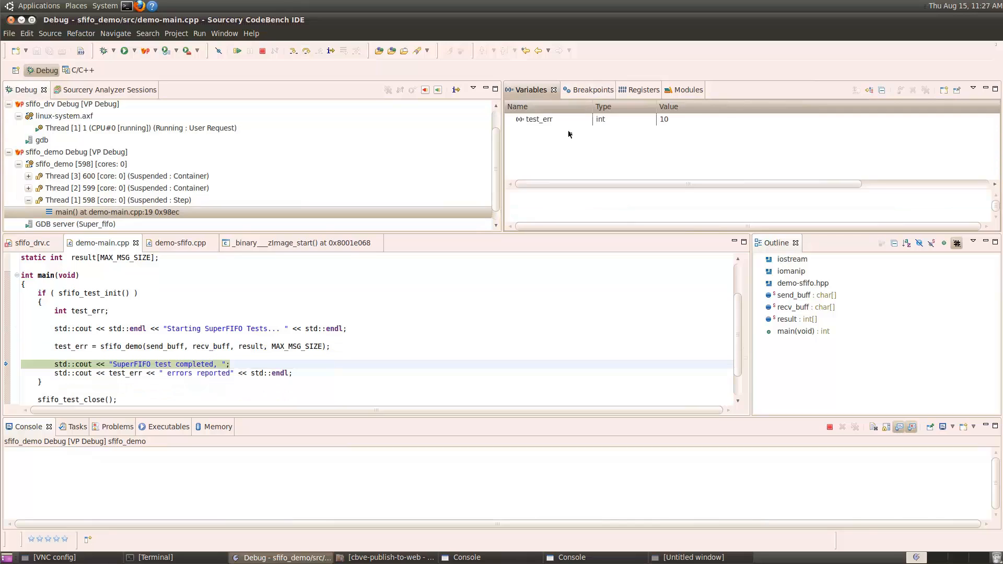
pyautogui.click(538, 119)
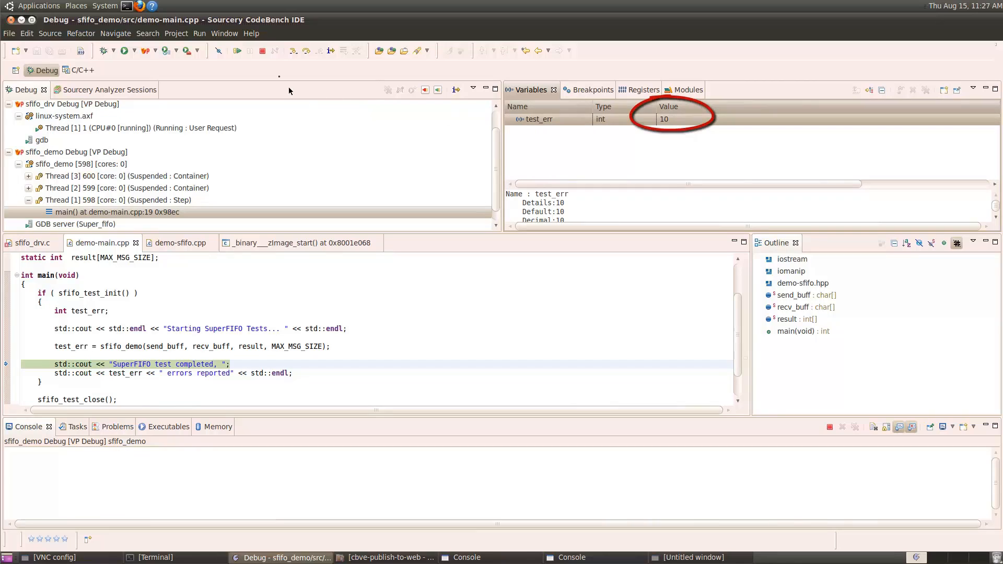
pyautogui.click(263, 50)
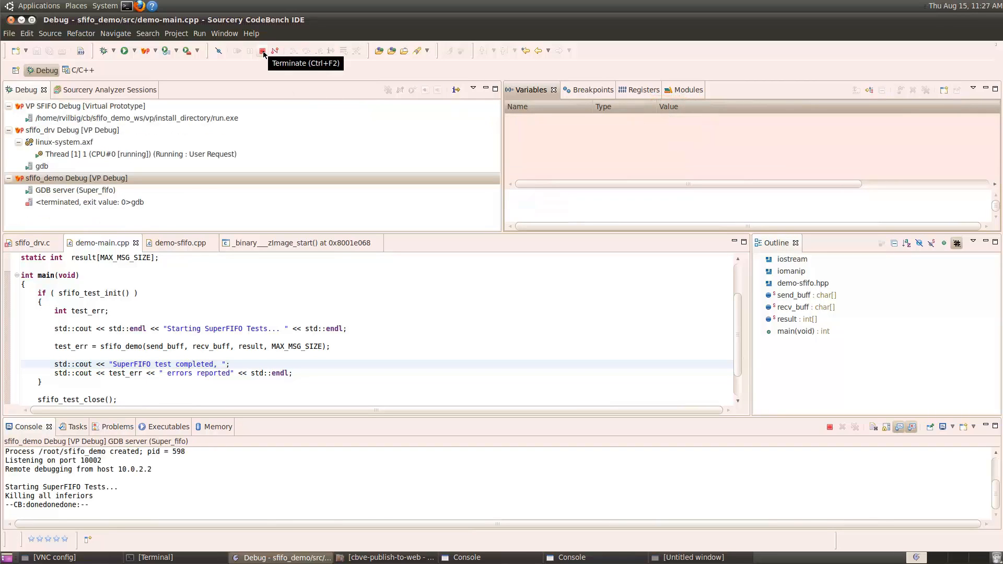
pyautogui.click(262, 50)
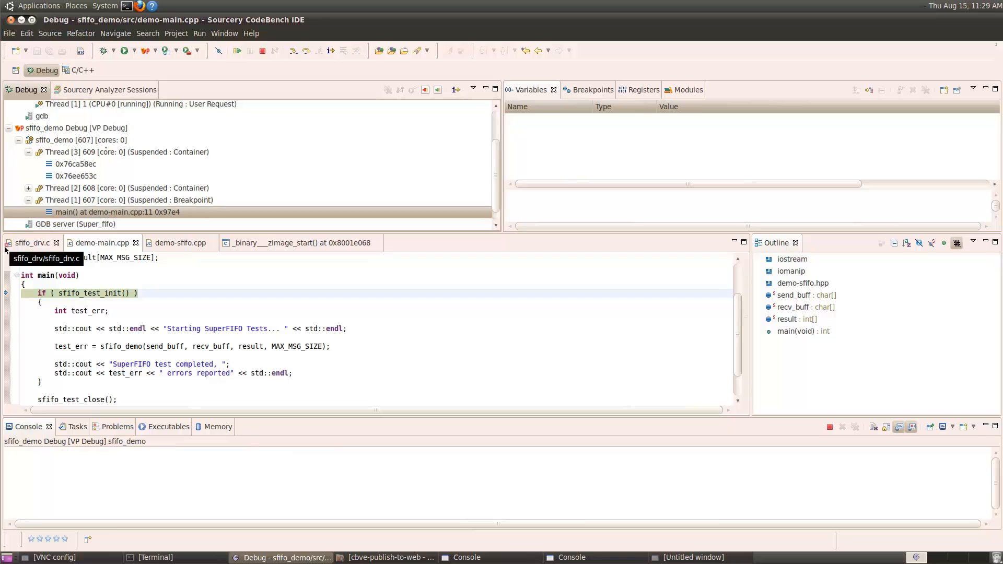
pyautogui.click(307, 50)
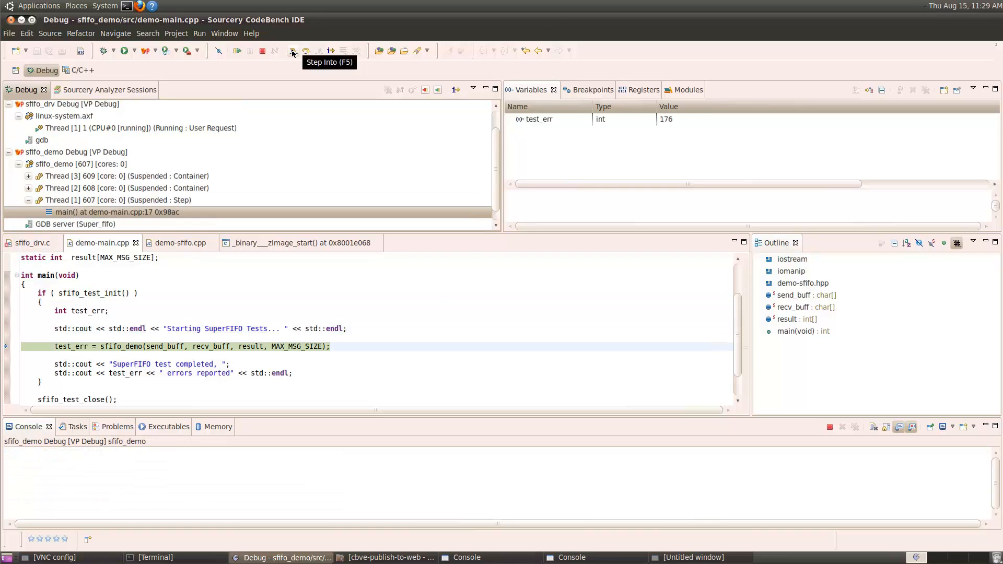
pyautogui.click(292, 50)
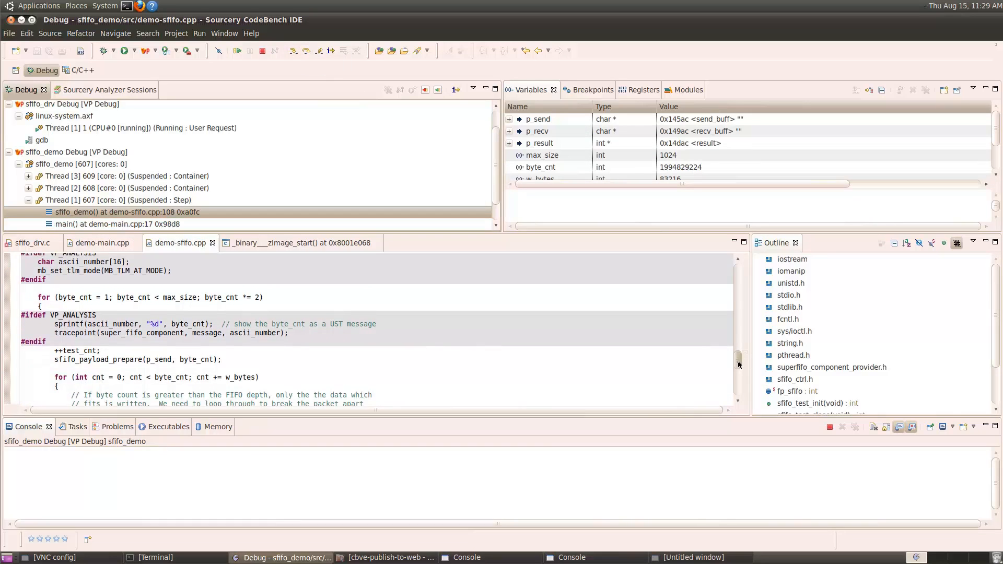
pyautogui.scroll(-3)
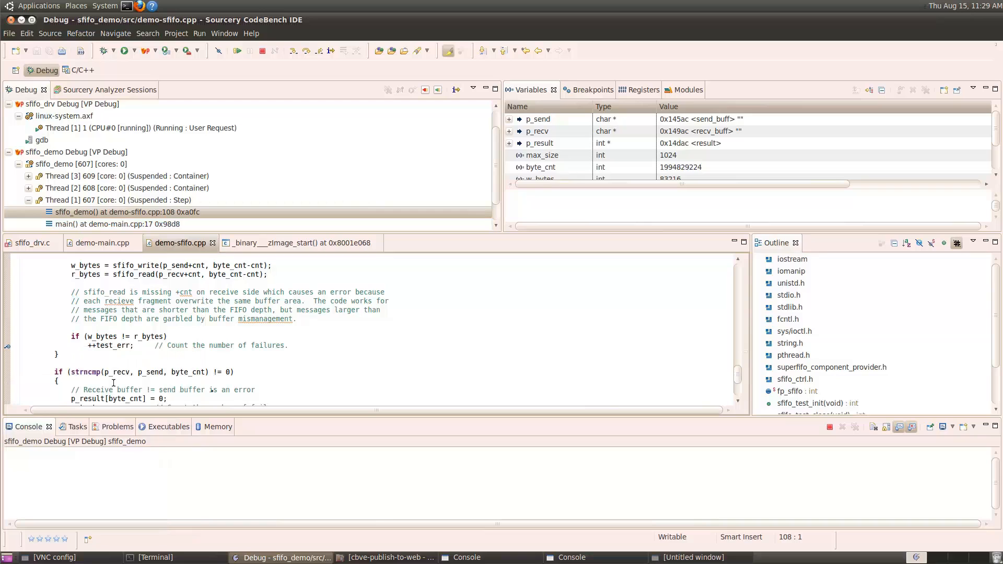
pyautogui.scroll(-3)
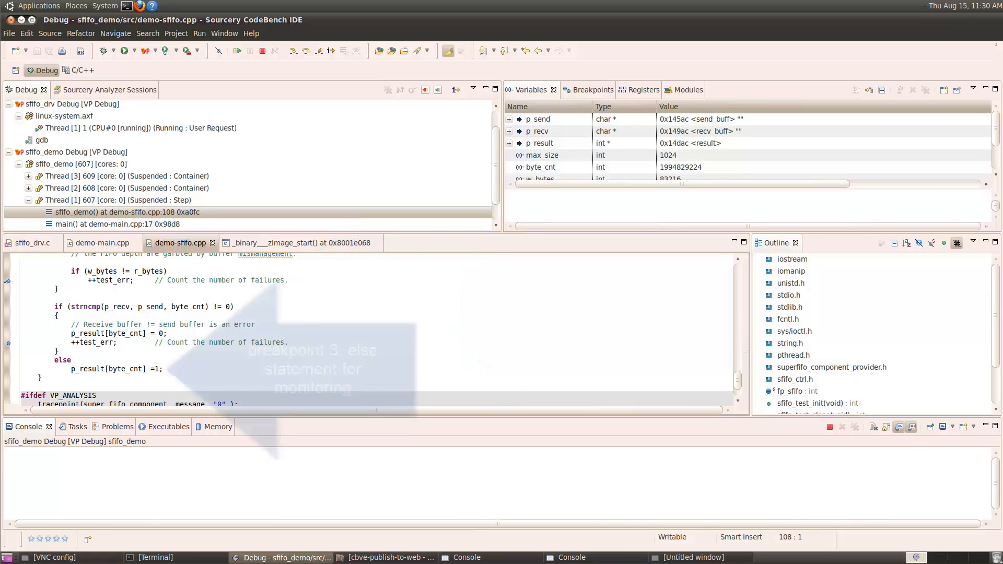
# - Toggle a breakpoint on the else branch of the demo test loop
pyautogui.rightClick(8, 374)
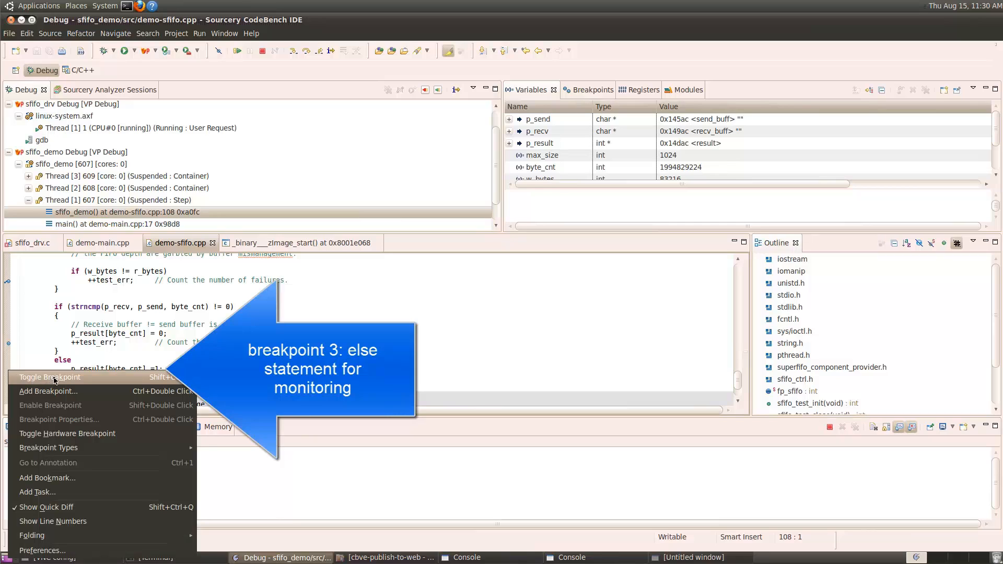
pyautogui.click(54, 377)
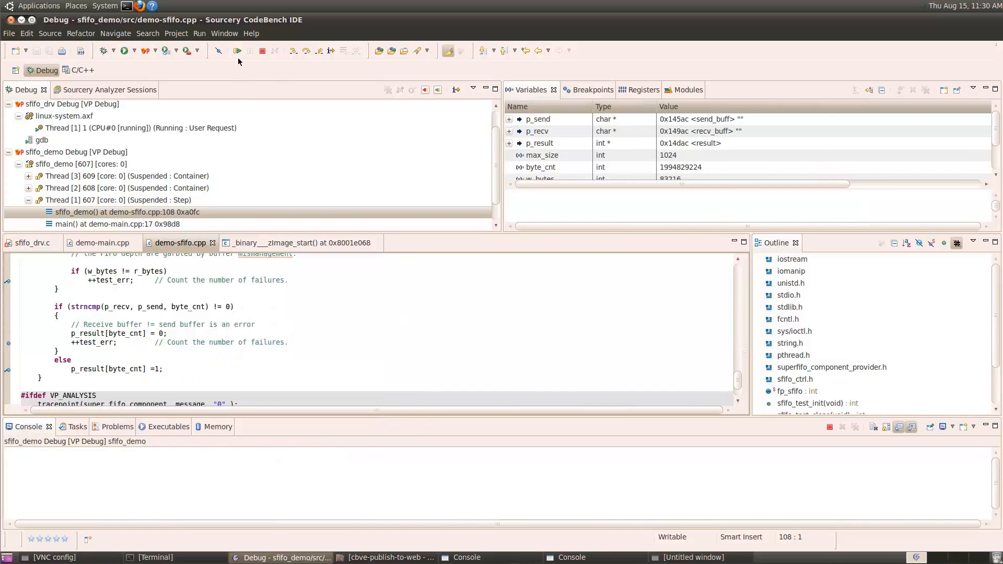
# - Resume through the 4-, 8- and 16-byte passes until the 32-byte pass halts with mismatched buffers
pyautogui.click(237, 50)
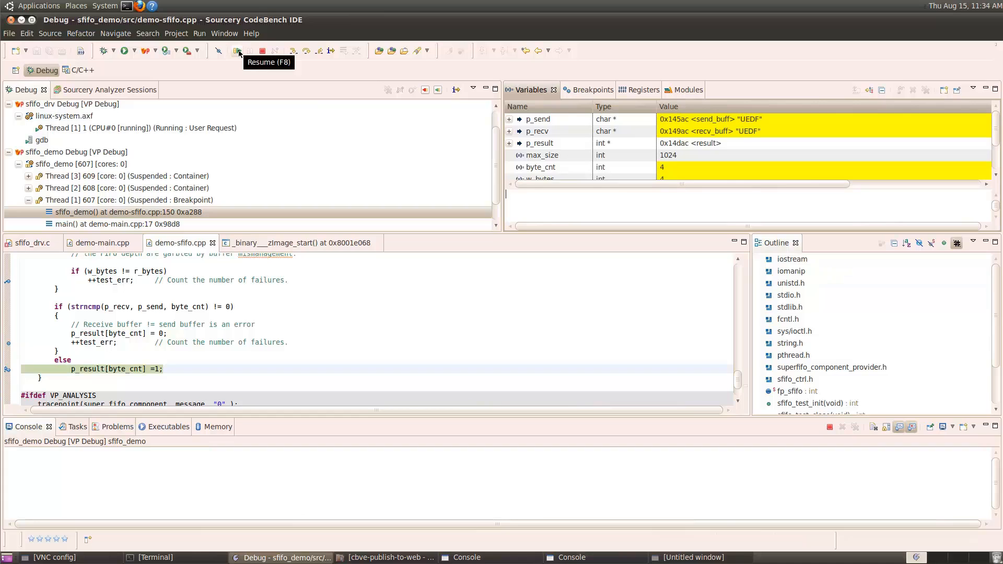
pyautogui.click(238, 50)
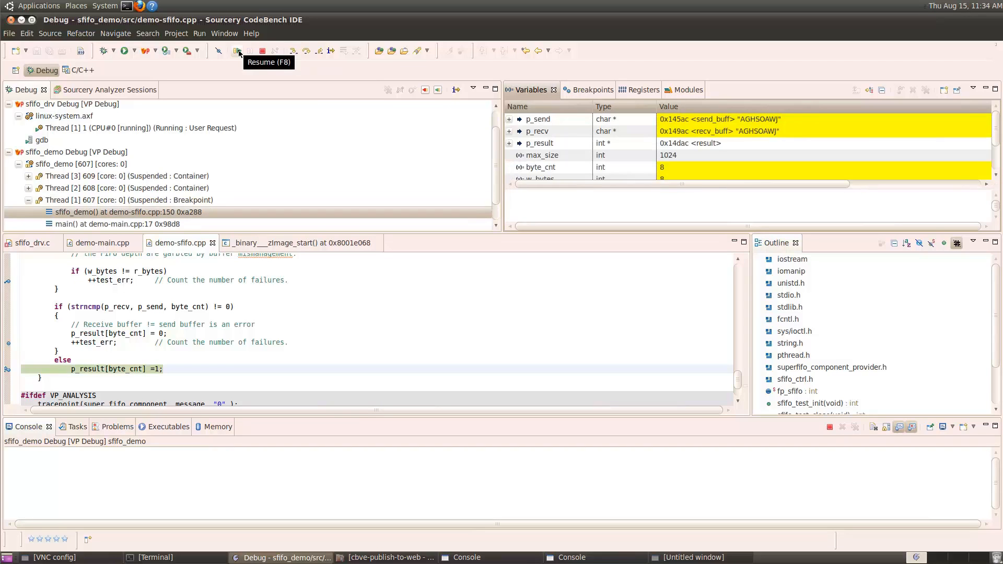
pyautogui.click(238, 50)
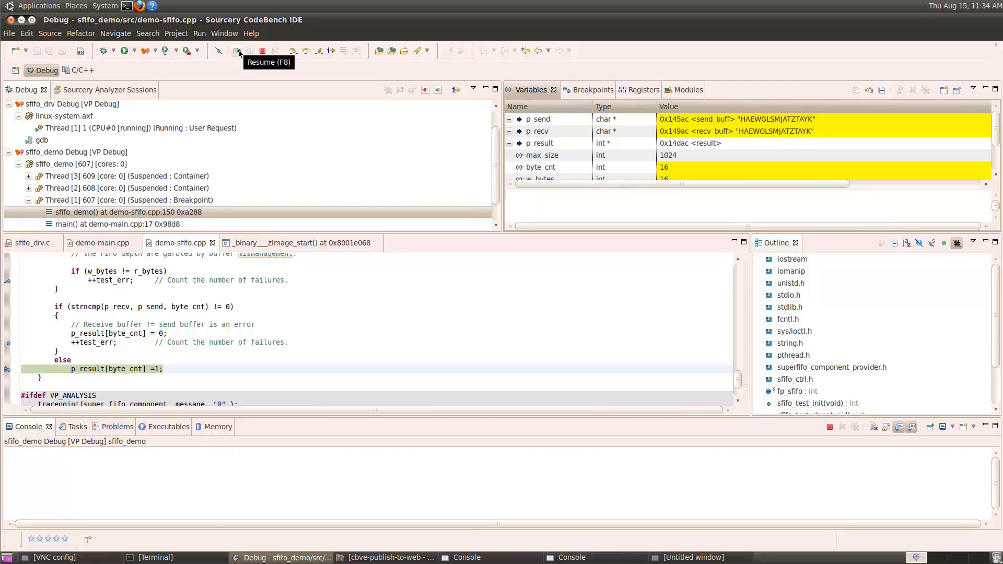
pyautogui.click(237, 50)
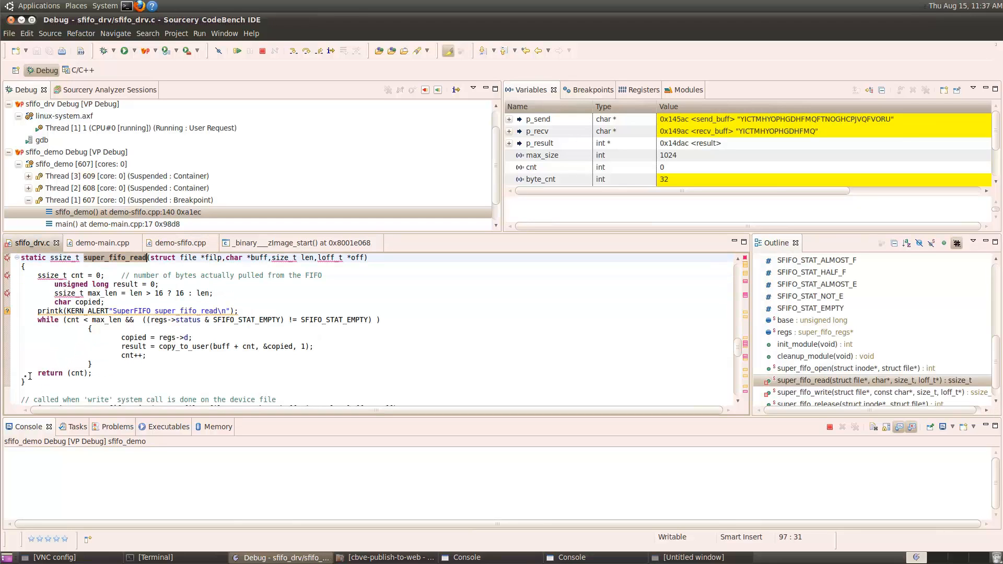
# - Break in super_fifo_write at line 126, inspect the SFIFO_inst registers and flag returning len instead of cnt
pyautogui.rightClick(25, 377)
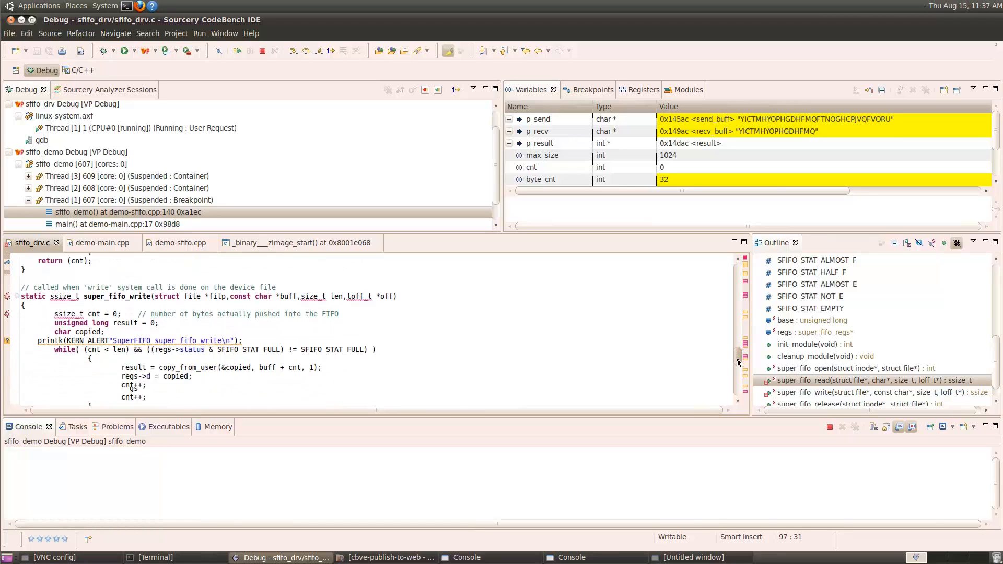
pyautogui.scroll(-3)
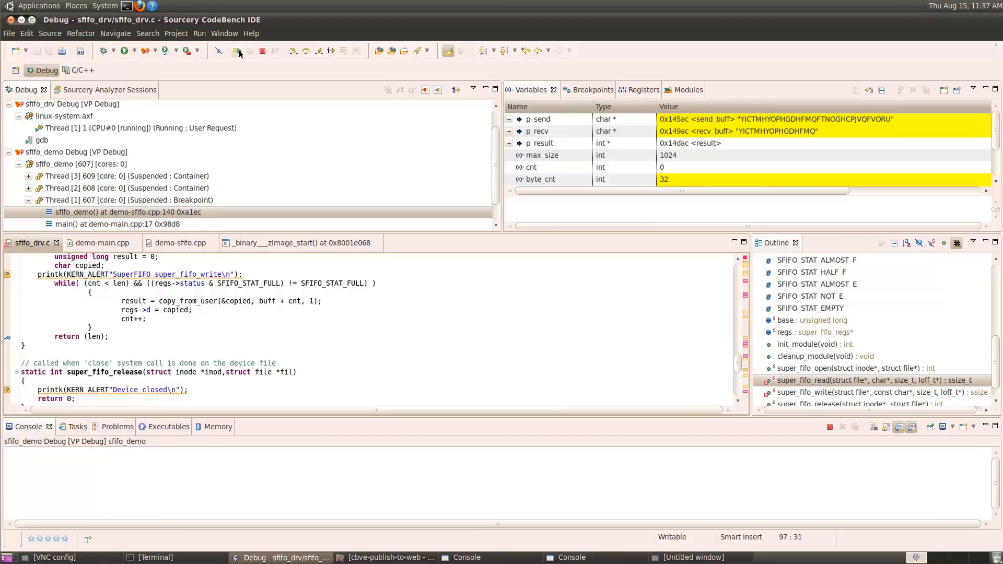
pyautogui.click(239, 50)
pyautogui.write(" // the bug is returning 'len' when it should return 'cnt'")
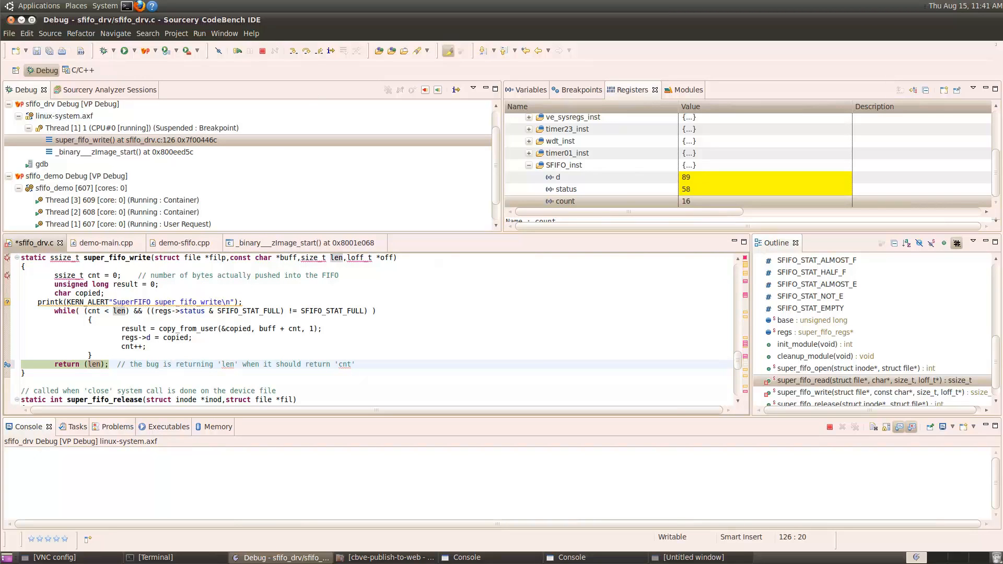
# - Resume until the kernel halts in super_fifo_read at line 110 with SFIFO_inst count 0
pyautogui.click(238, 50)
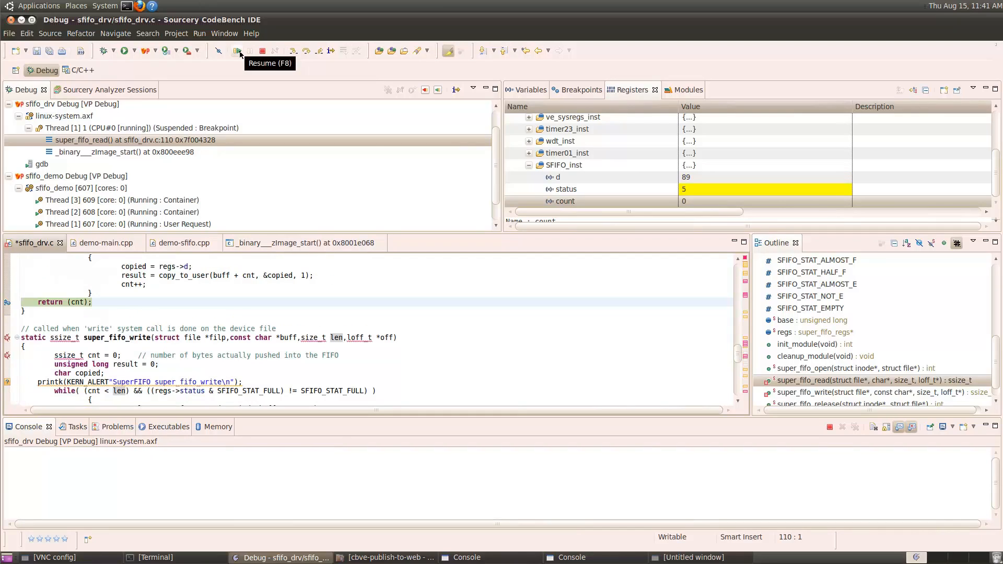
pyautogui.moveTo(727, 356)
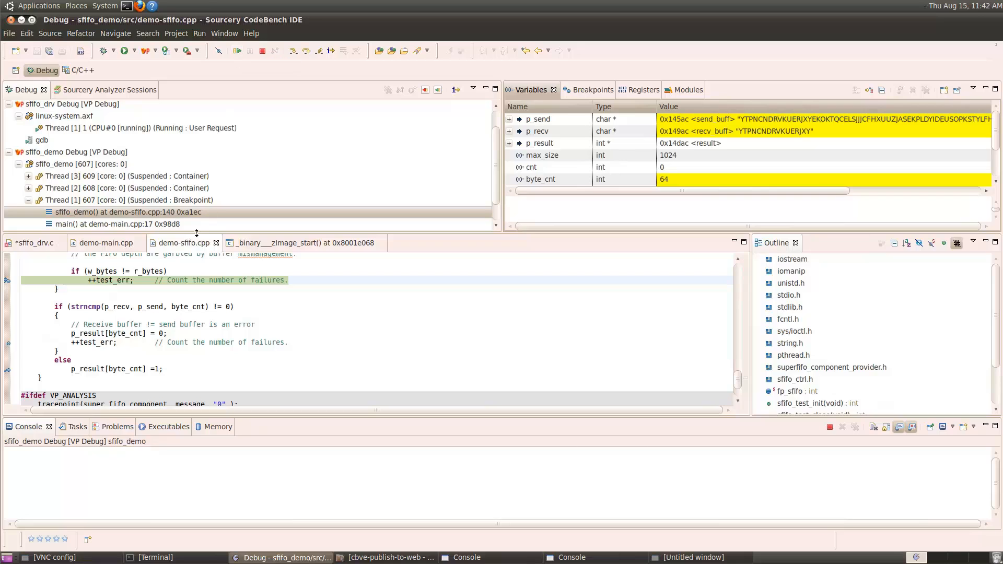
pyautogui.moveTo(109, 270)
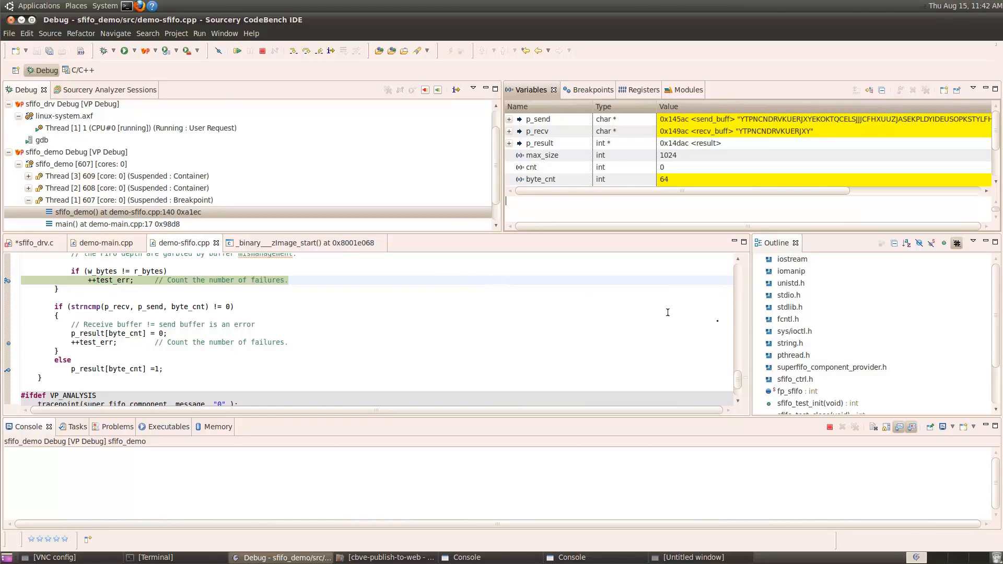
pyautogui.scroll(3)
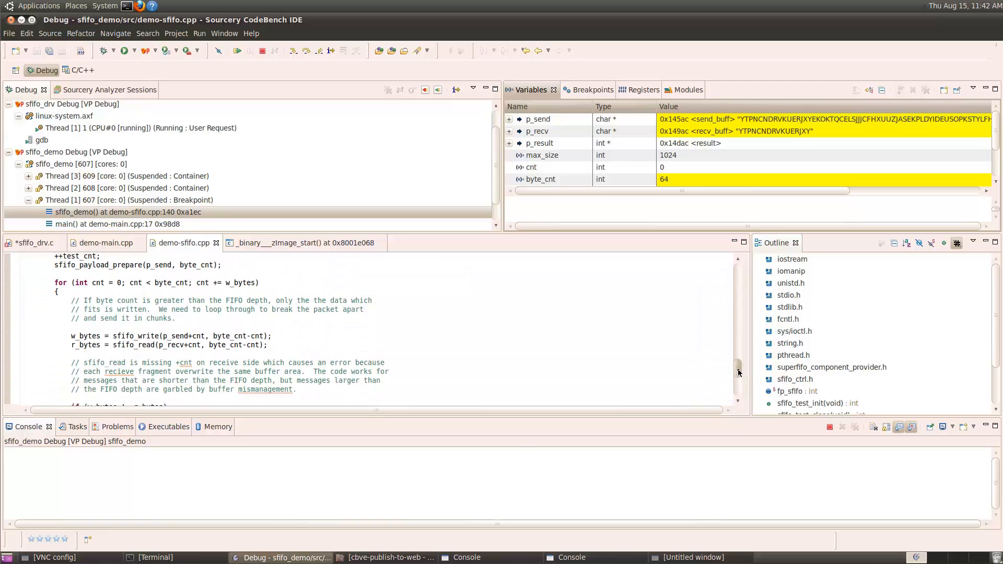
pyautogui.scroll(-3)
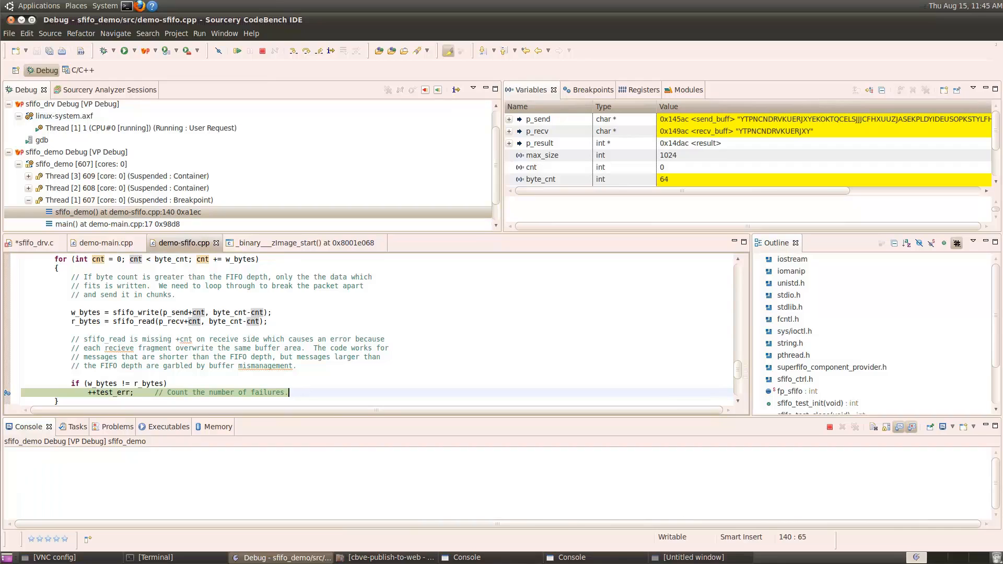
# - Terminate the demo, the sfifo_drv driver and the virtual prototype debug sessions
pyautogui.click(262, 50)
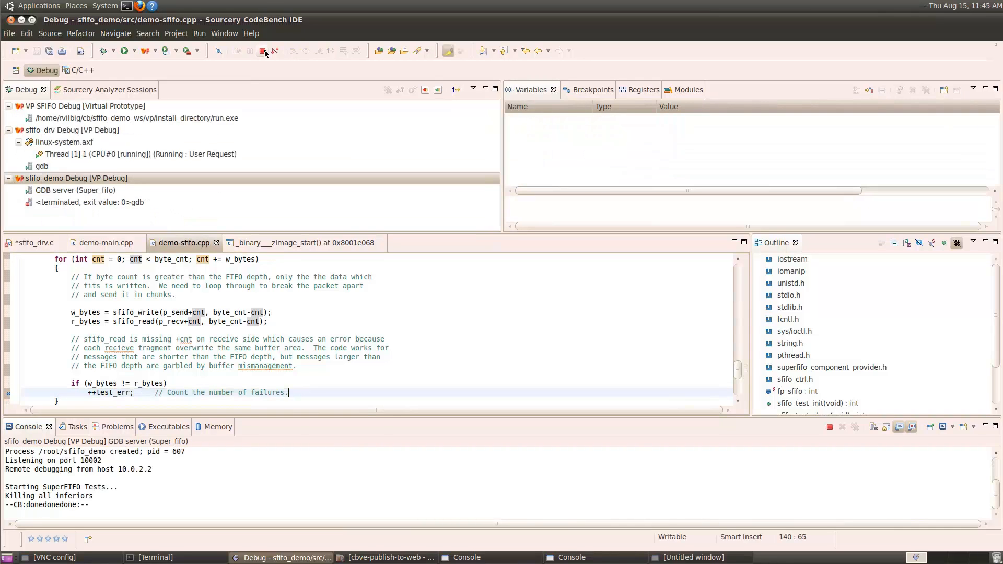
pyautogui.click(261, 50)
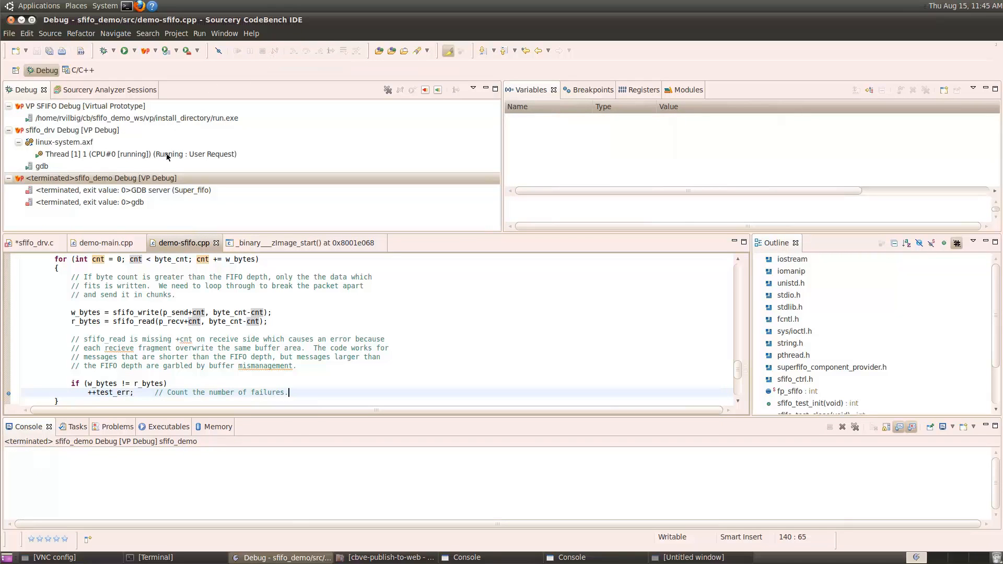
pyautogui.click(262, 50)
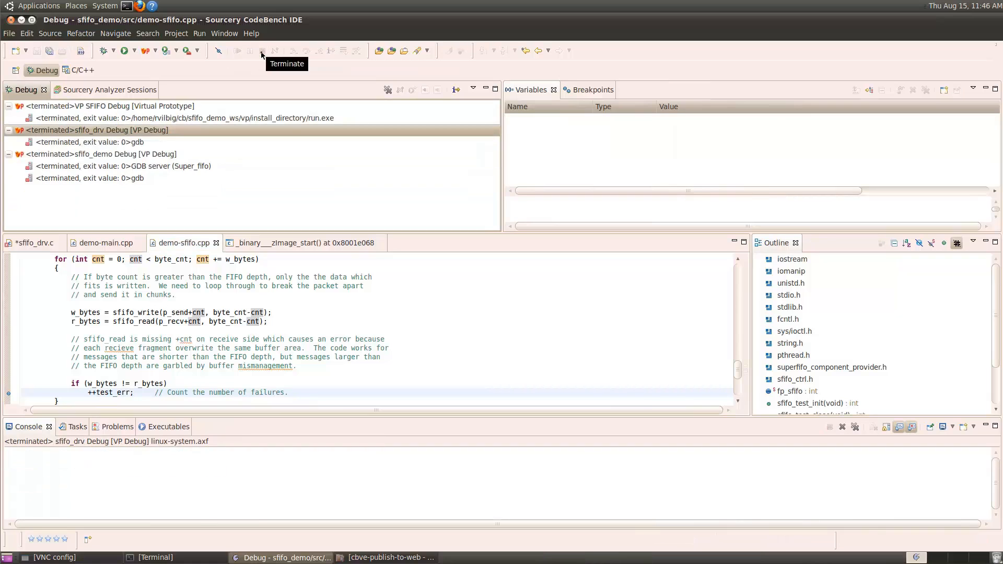
pyautogui.click(77, 70)
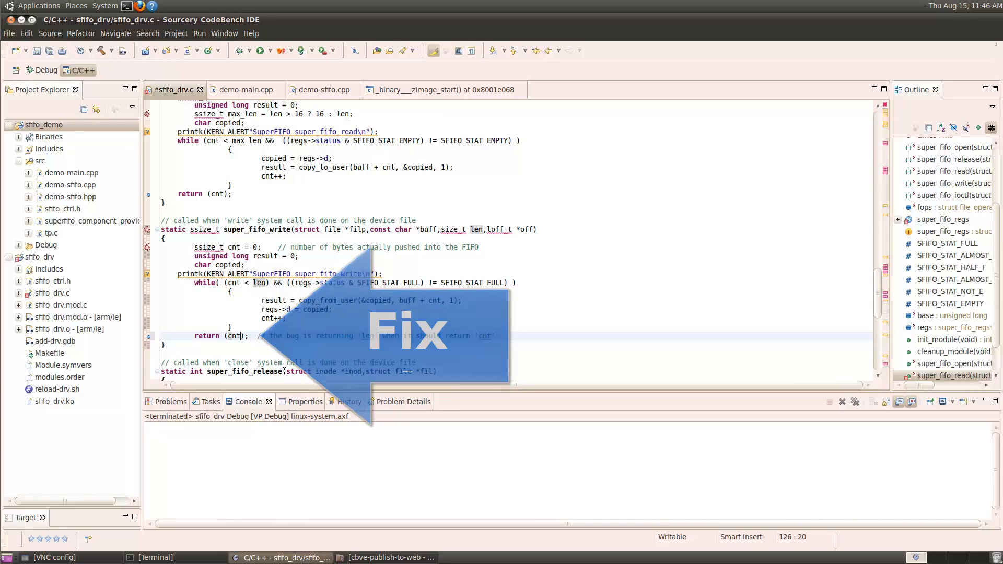
# - Save the return (cnt) fix to rebuild sfifo_drv and relaunch the VP SFIFO prototype
pyautogui.press('ctrl+s')
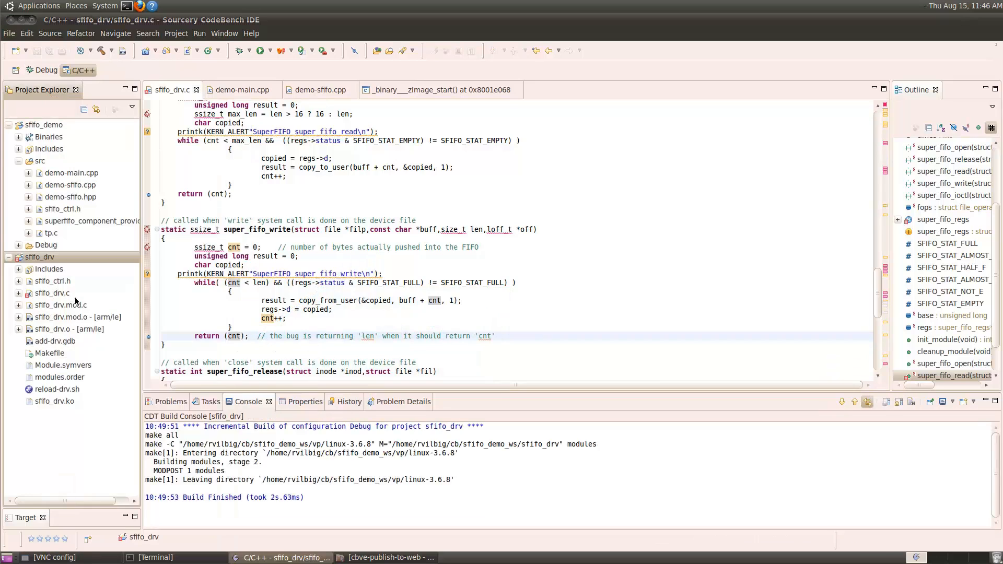
pyautogui.click(298, 51)
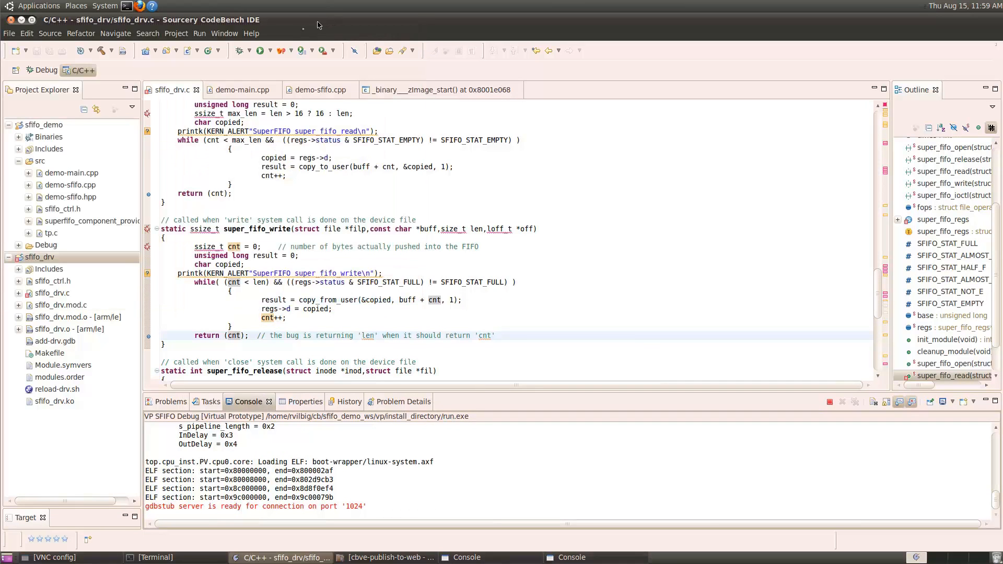
# - Launch sfifo_drv Debug and log into the Linux console as root/root so the driver symbols load
pyautogui.click(266, 51)
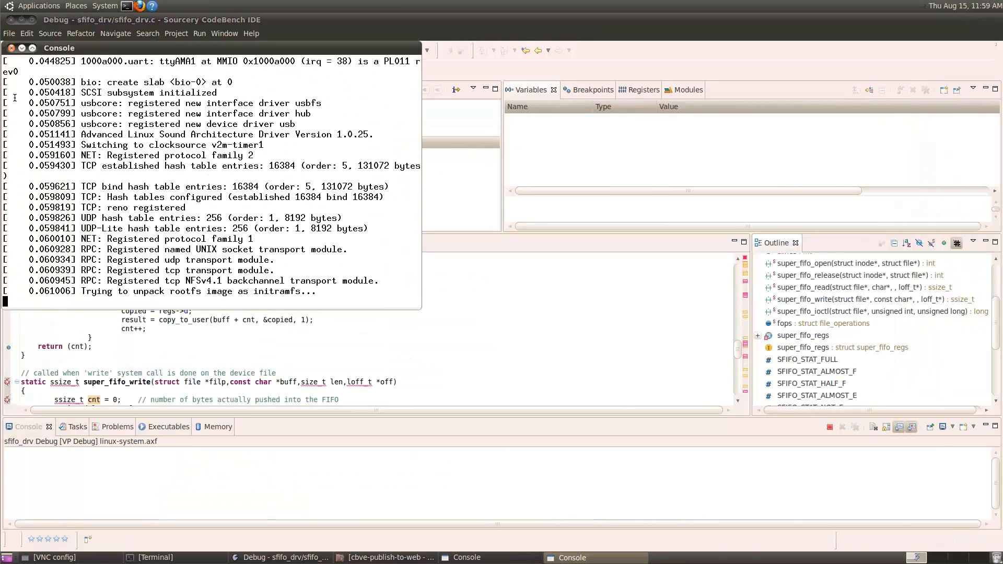
pyautogui.write('root')
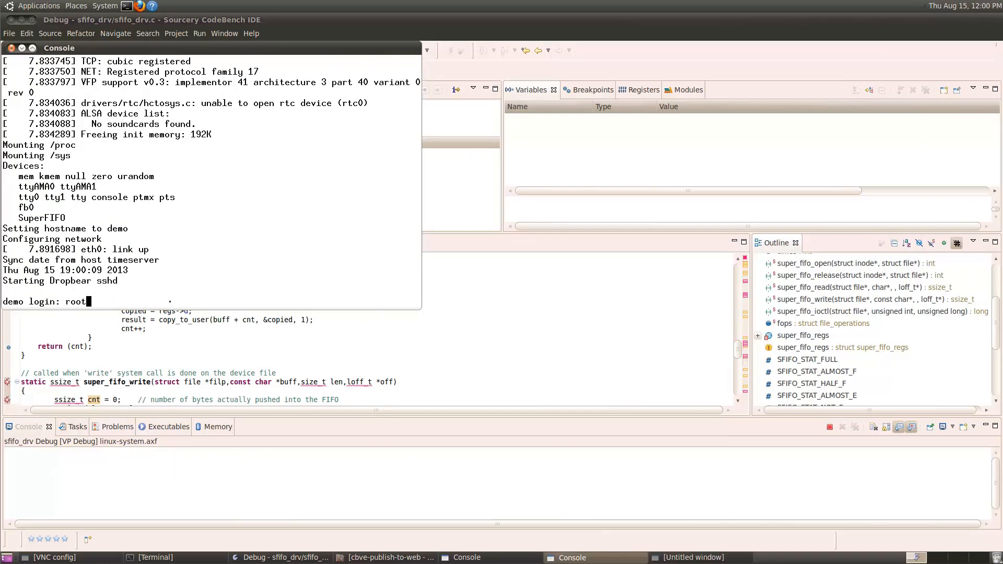
pyautogui.write('root')
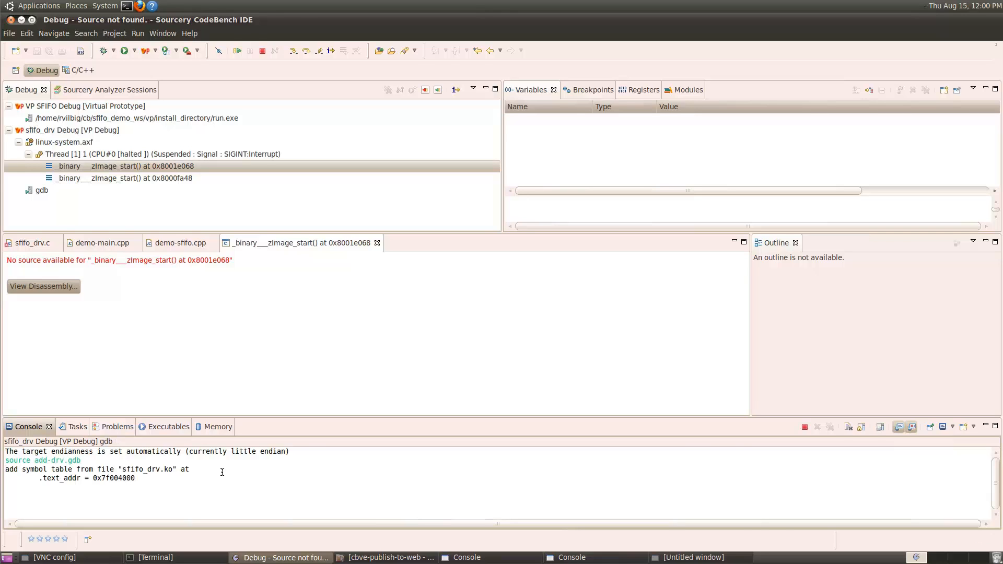
# - Resume the halted Linux system and start sfifo_demo Debug, halting in super_fifo_write with cnt 1
pyautogui.click(135, 50)
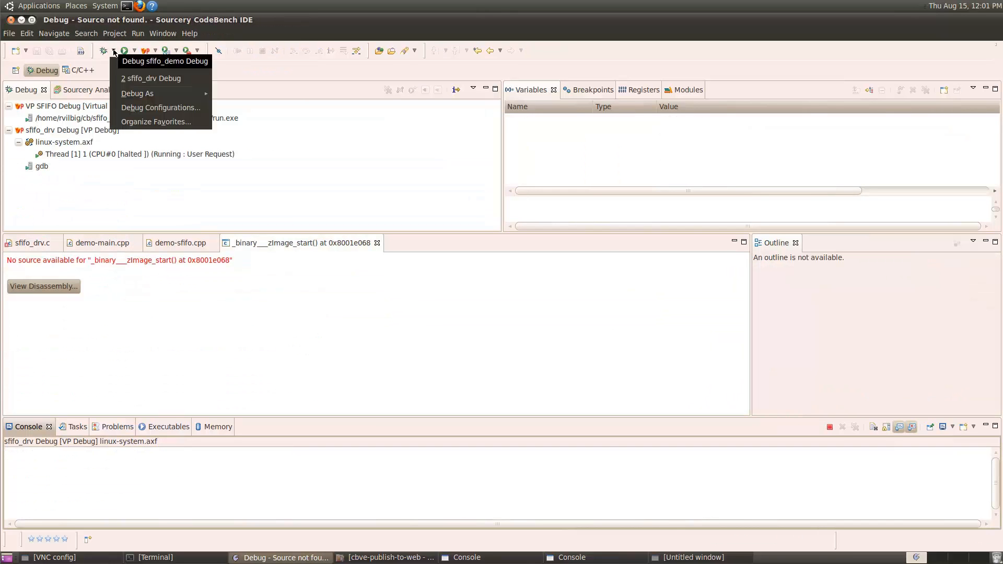
pyautogui.click(164, 60)
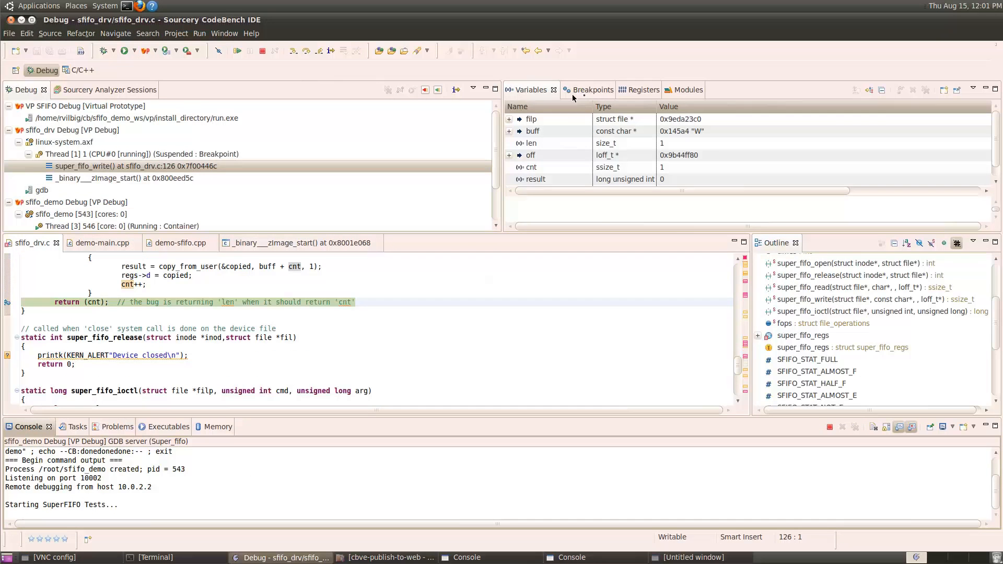
# - In the Breakpoints view, uncheck the sfifo_drv.c driver breakpoints so only demo breakpoints remain
pyautogui.click(587, 90)
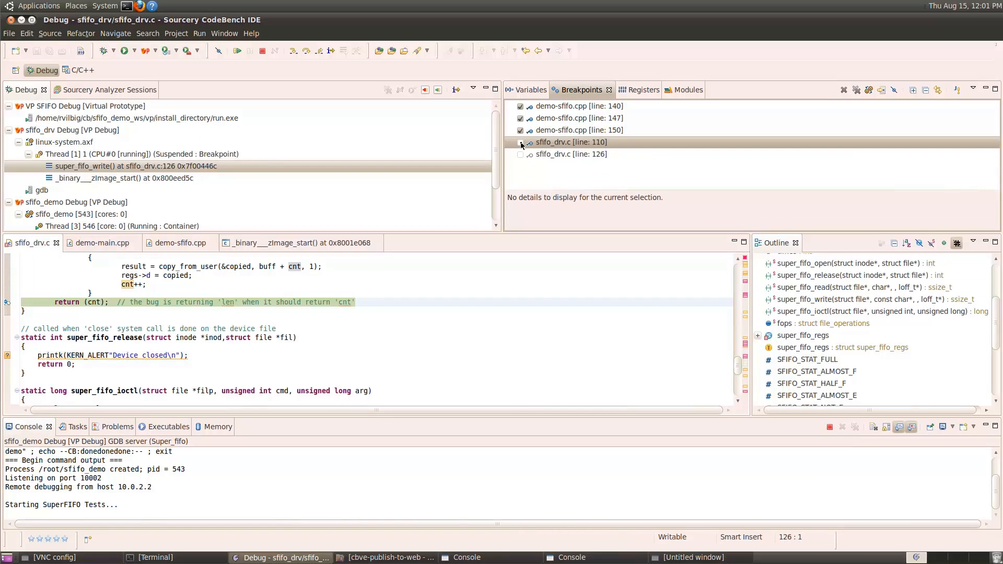
pyautogui.click(520, 143)
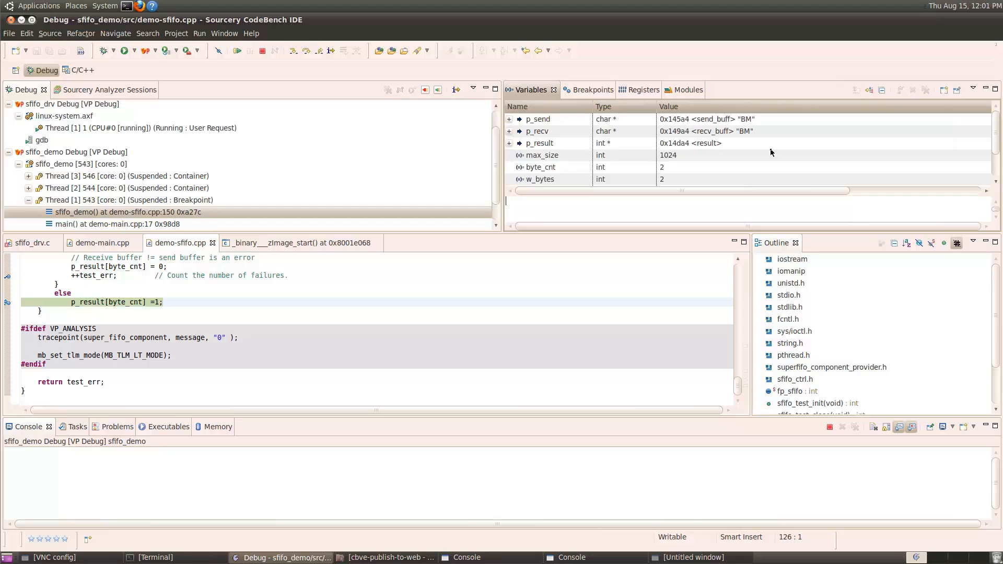
pyautogui.moveTo(752, 149)
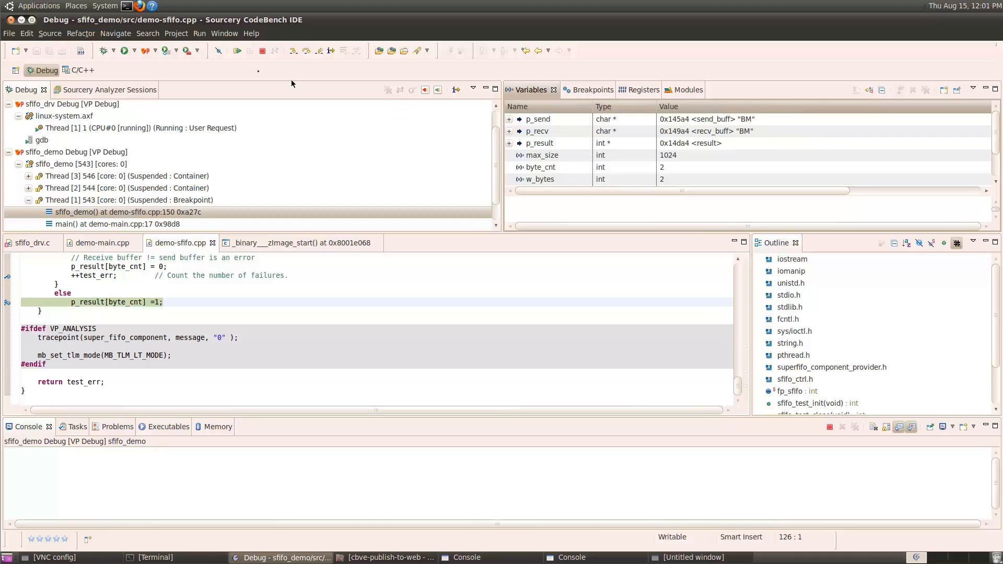
# - Resume through growing payload sizes until the ++test_err breakpoint hits at byte_cnt 32
pyautogui.click(237, 50)
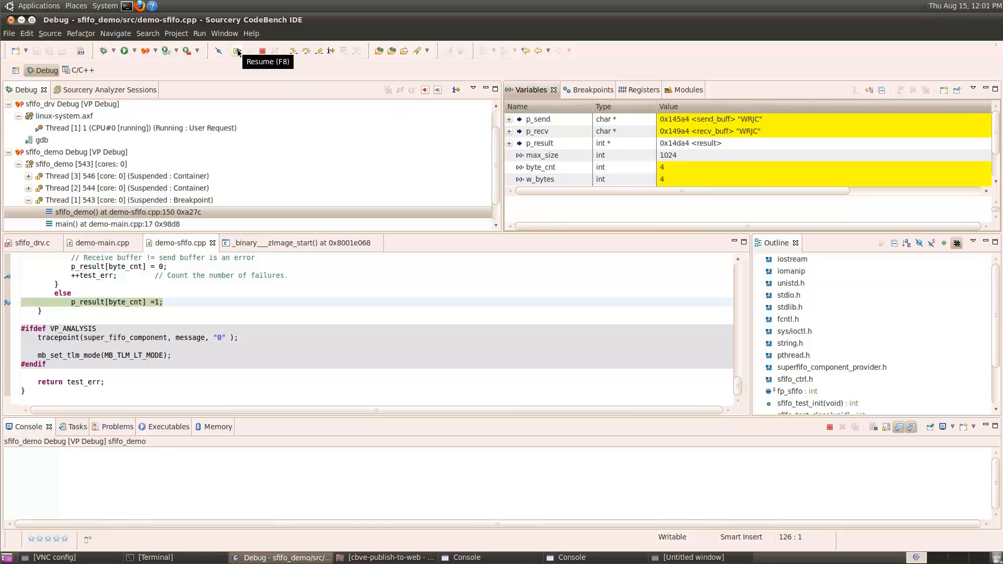
pyautogui.click(239, 50)
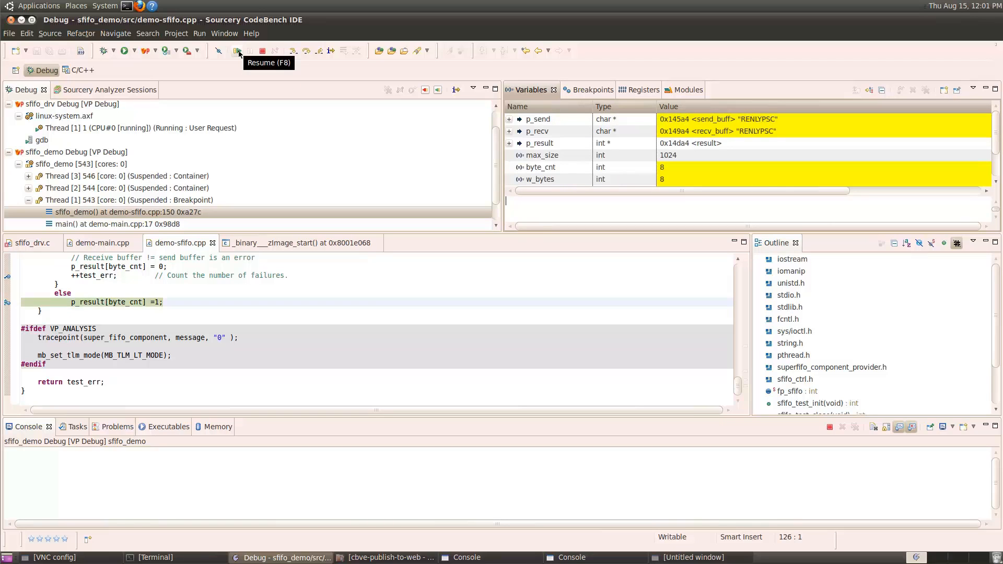
pyautogui.click(239, 51)
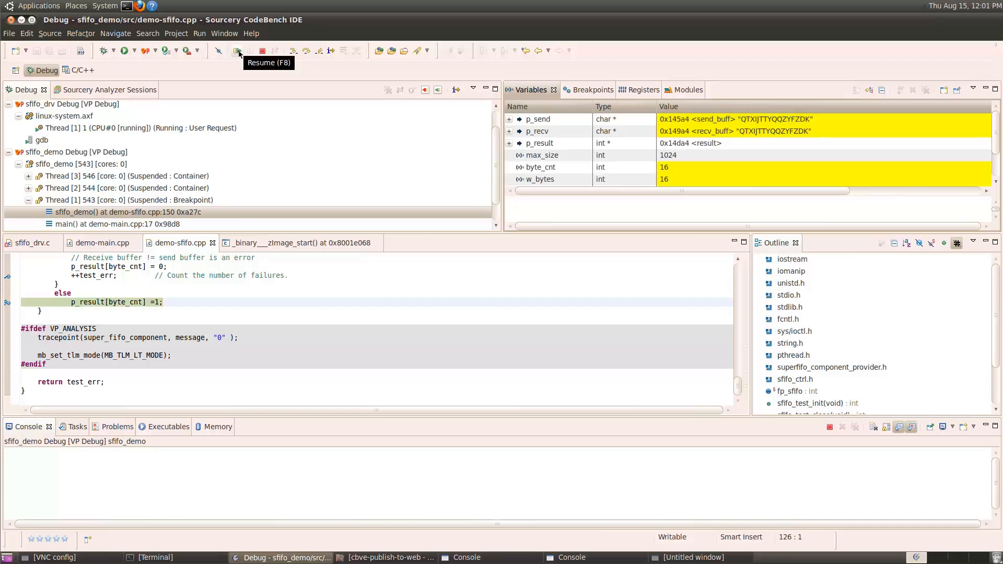
pyautogui.click(238, 51)
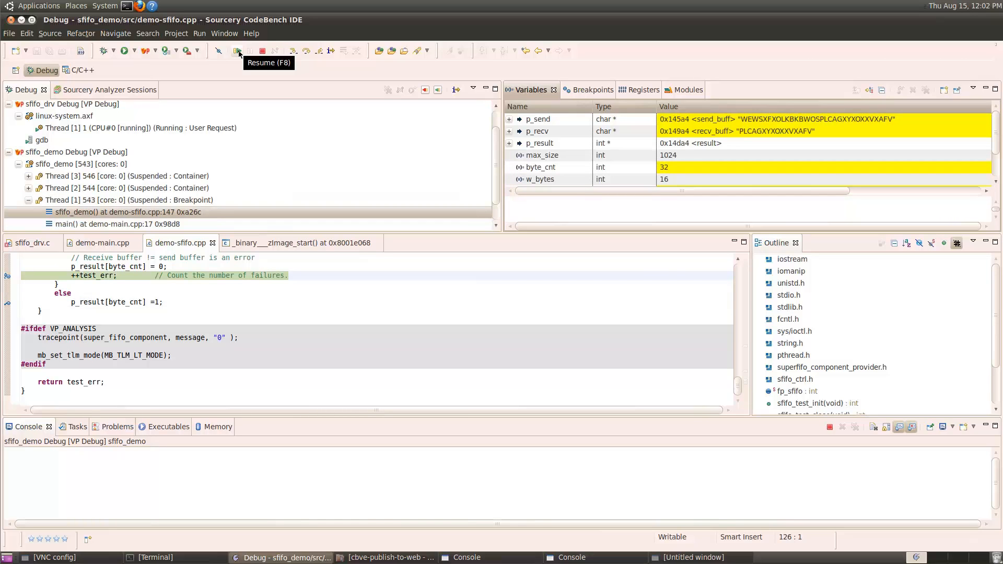
pyautogui.moveTo(746, 168)
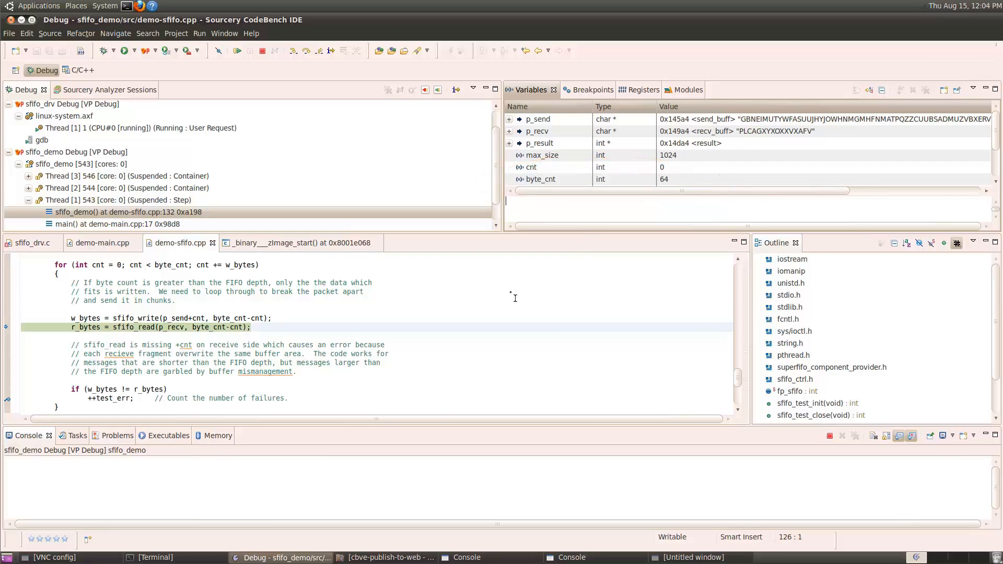
# - Step over the 64-byte loop, watching each received chunk overwrite the start of recv_buff
pyautogui.click(308, 50)
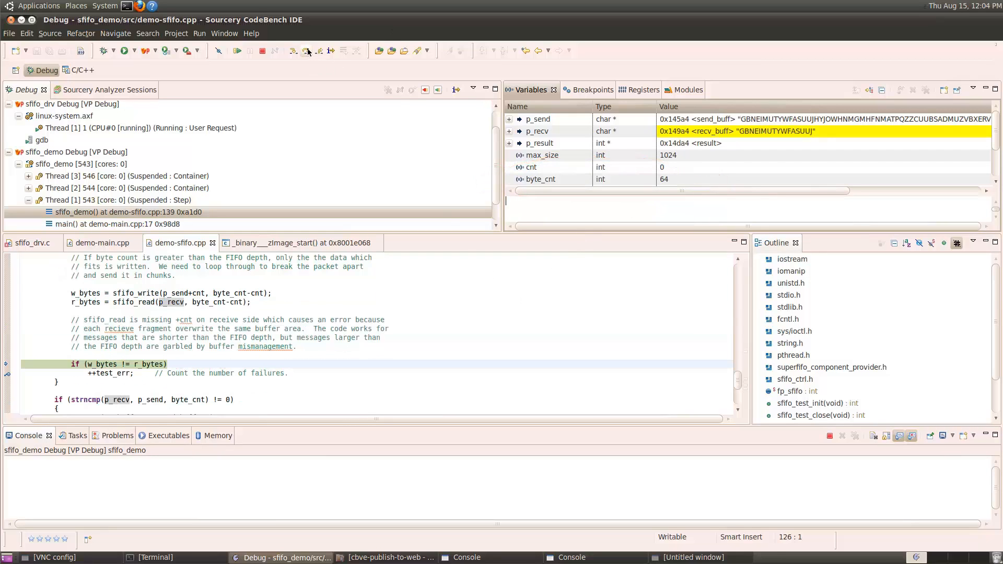
pyautogui.moveTo(142, 363)
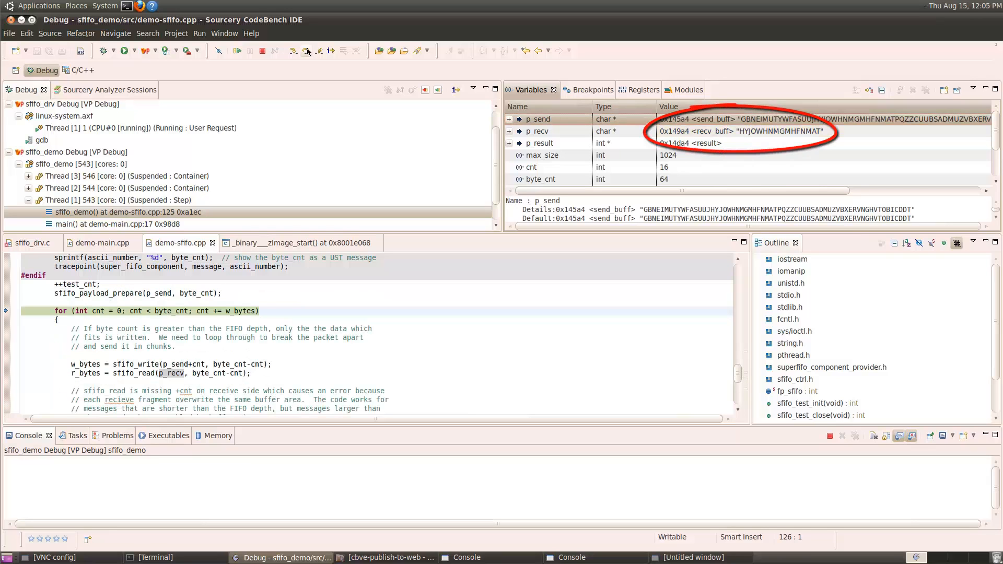
pyautogui.click(307, 50)
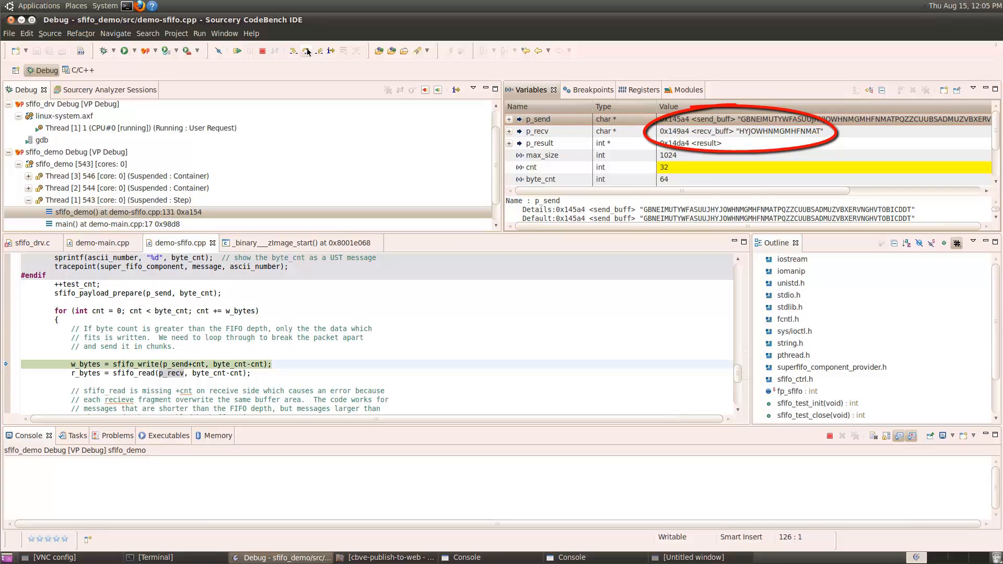
pyautogui.click(308, 50)
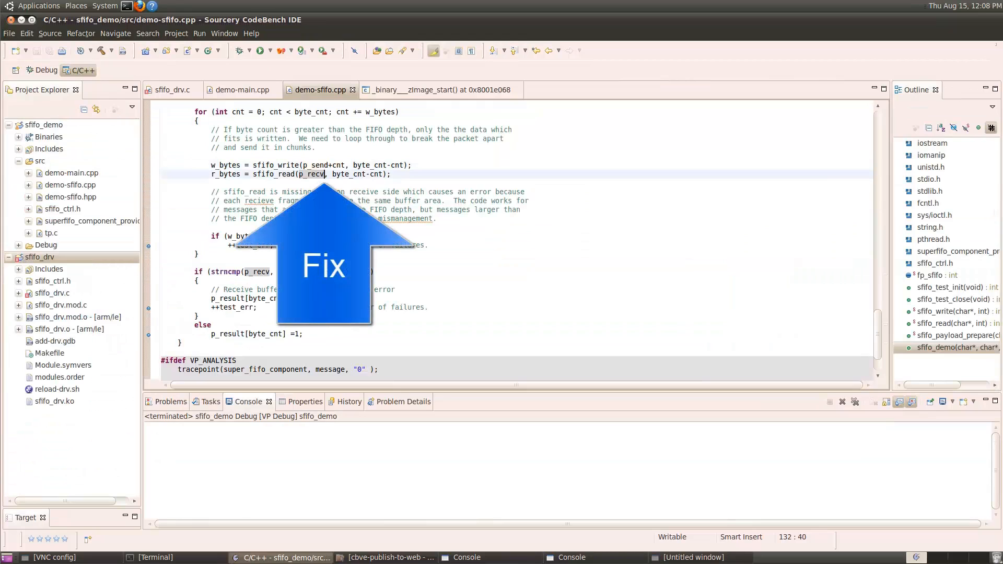
# - Change the receive call in demo-sfifo.cpp to sfifo_read(p_recv+cnt, …)
pyautogui.write('+cnt')
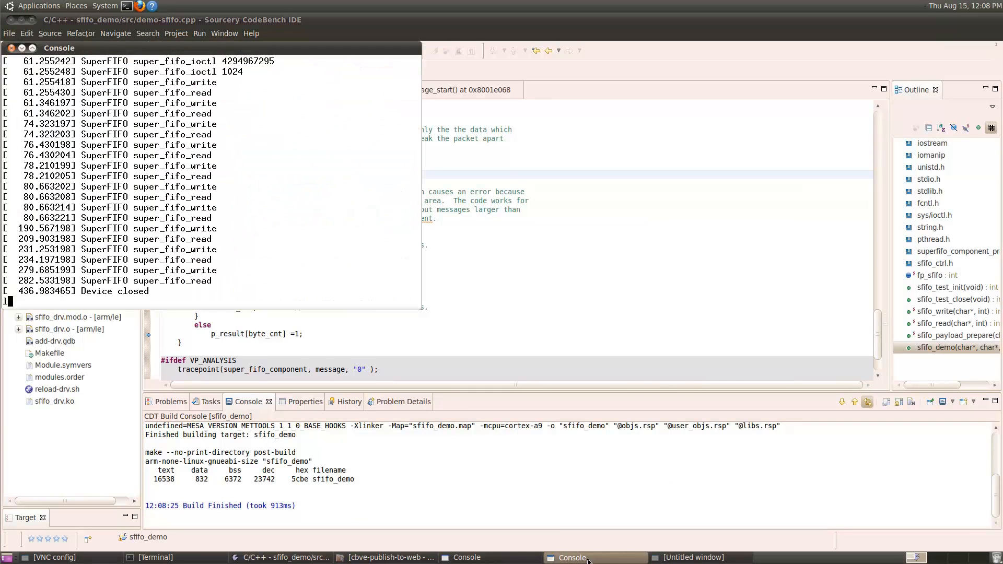
# - Run ls in the target console, then relaunch the rebuilt sfifo_demo in the debugger
pyautogui.write('ls')
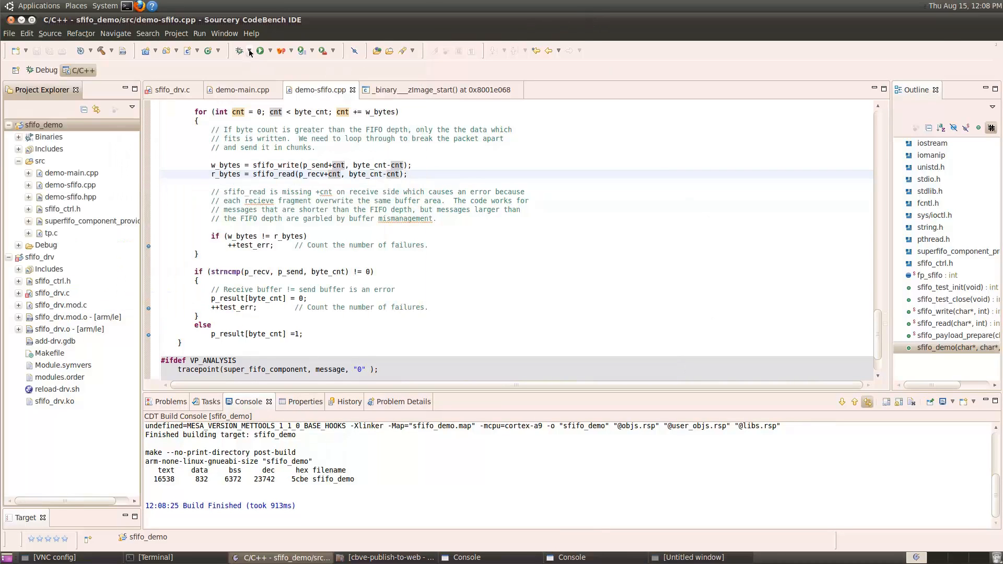
pyautogui.click(260, 50)
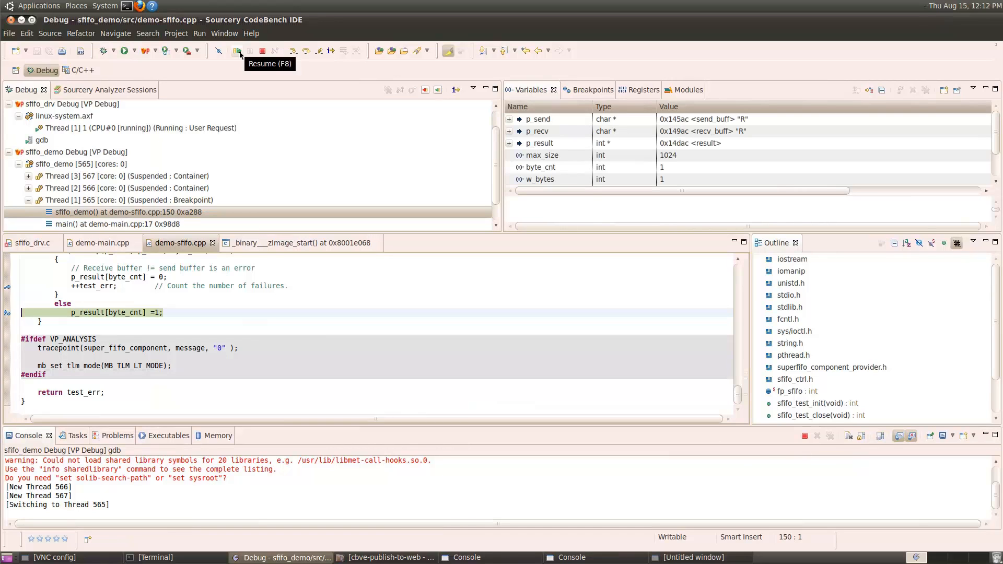
# - Resume through payloads up to 64 bytes, send and receive buffers matching each time
pyautogui.click(237, 50)
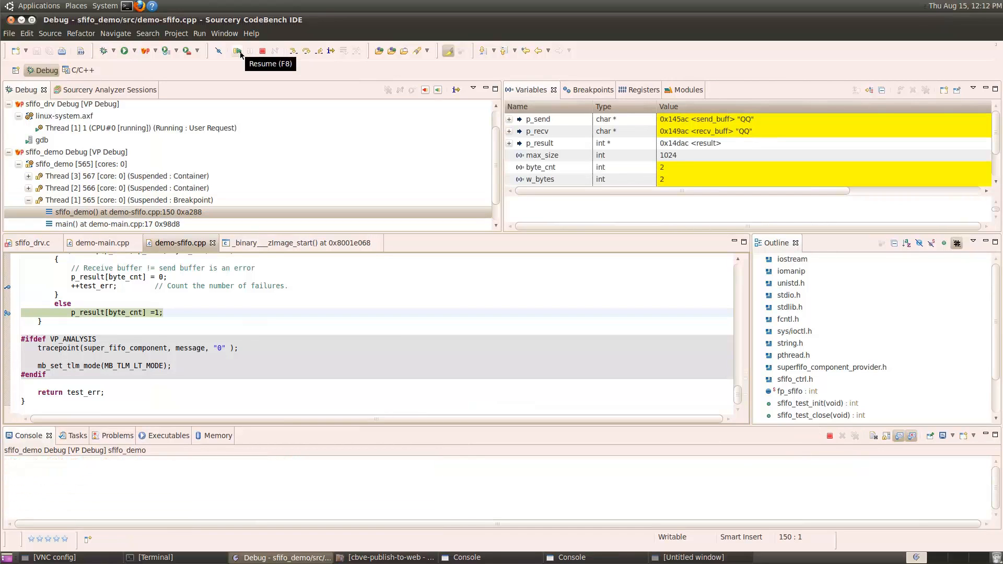
pyautogui.click(237, 50)
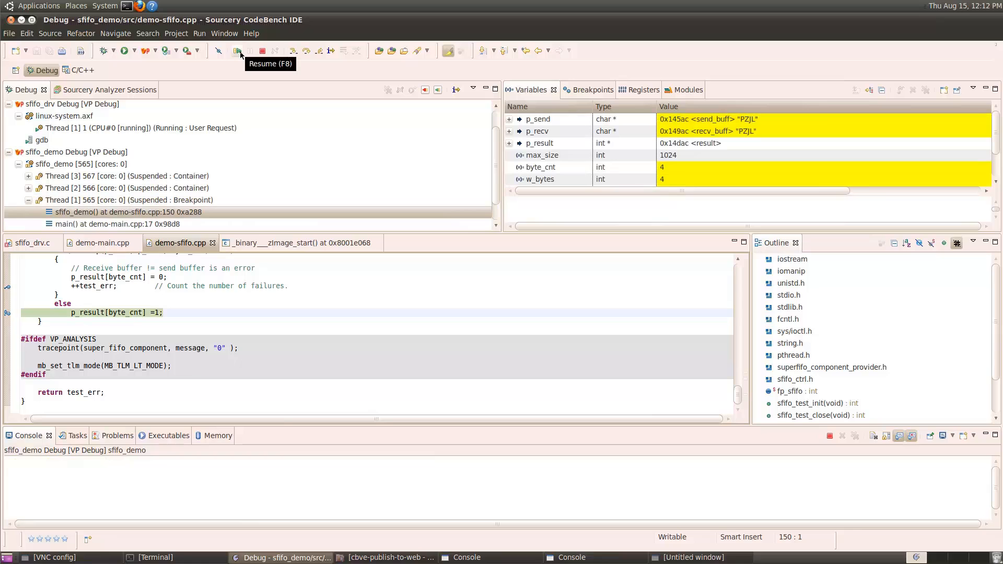
pyautogui.click(238, 50)
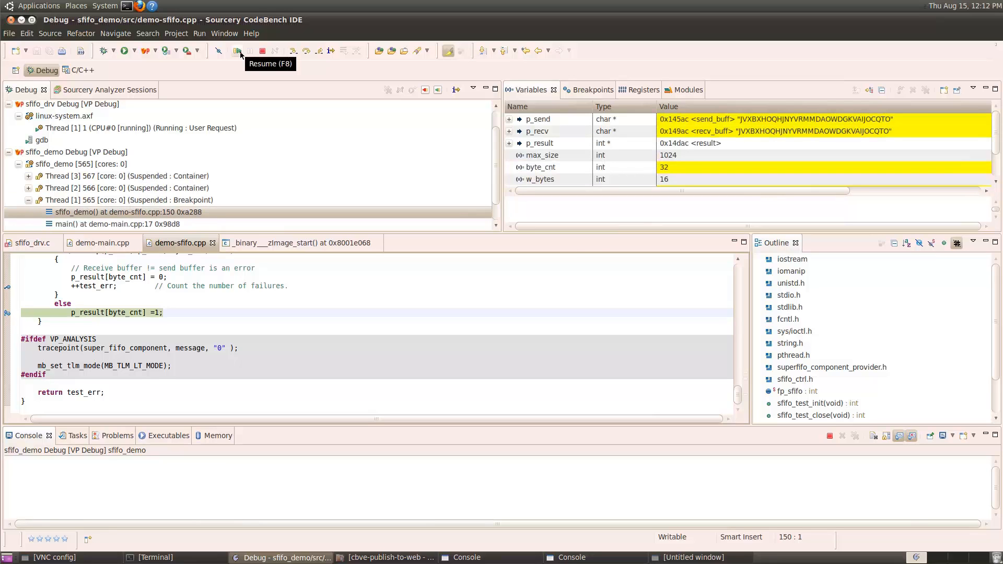
pyautogui.click(238, 50)
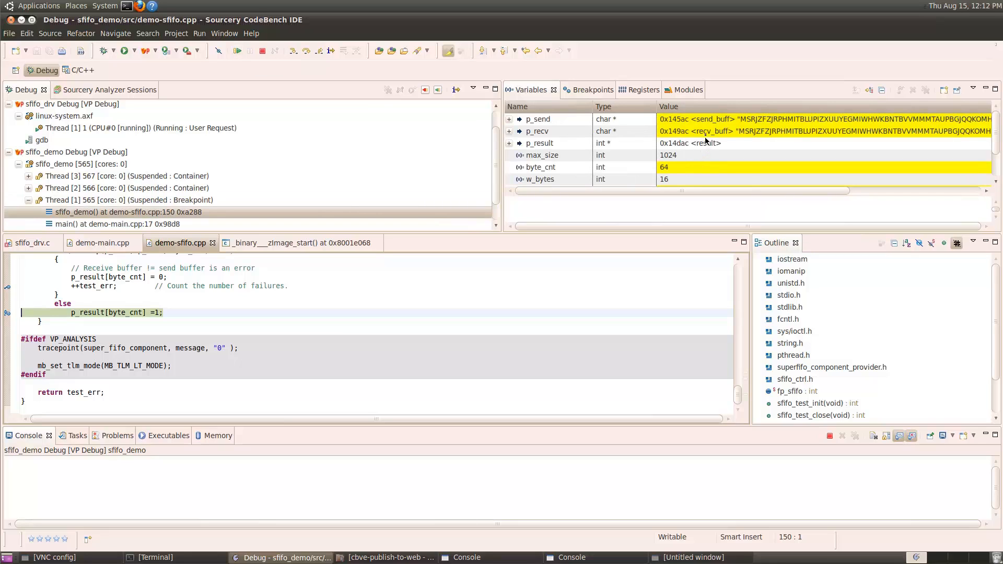
pyautogui.moveTo(743, 136)
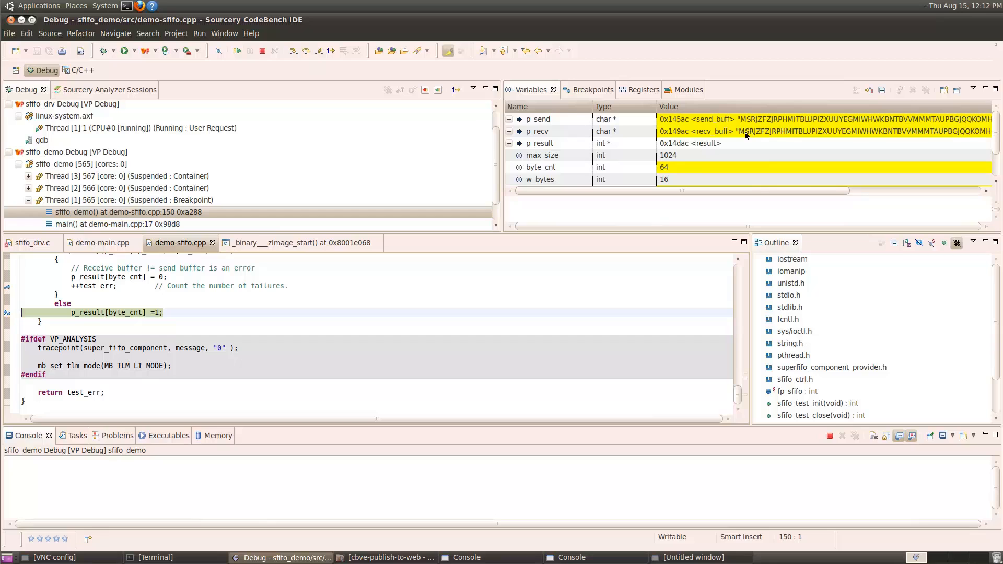
# - In the Breakpoints view, uncheck the demo breakpoints at lines 140, 147 and 150
pyautogui.click(583, 90)
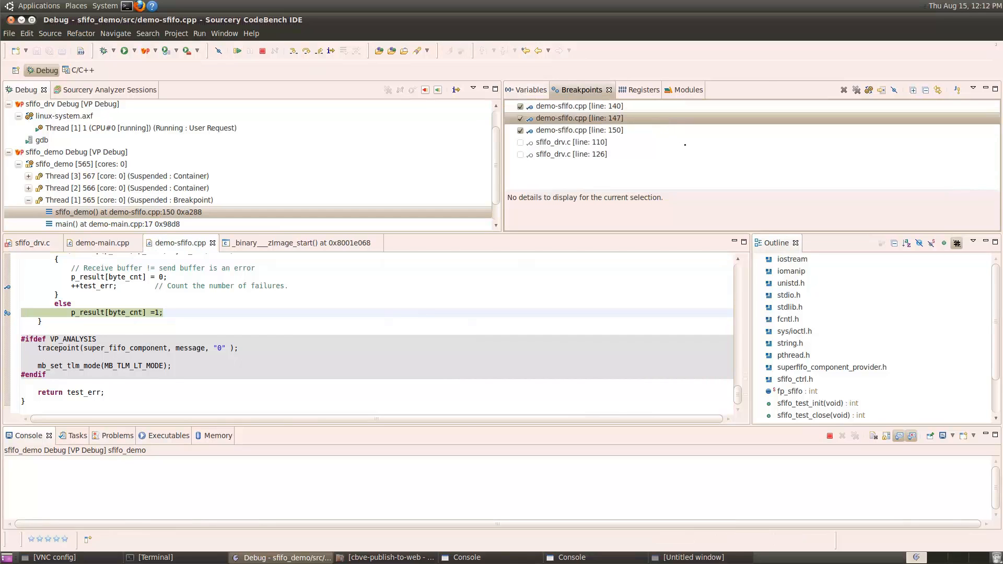
pyautogui.click(521, 107)
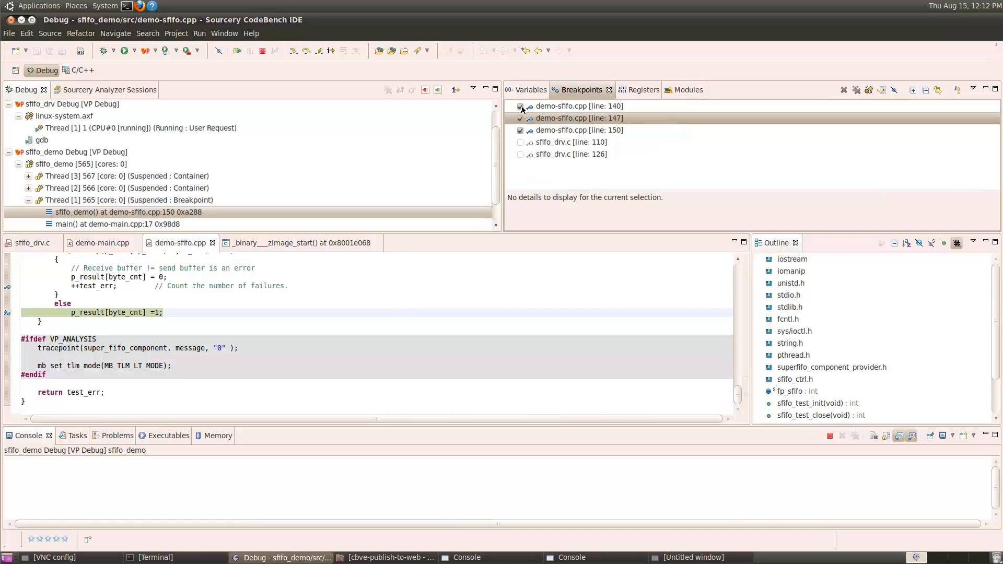
pyautogui.click(520, 130)
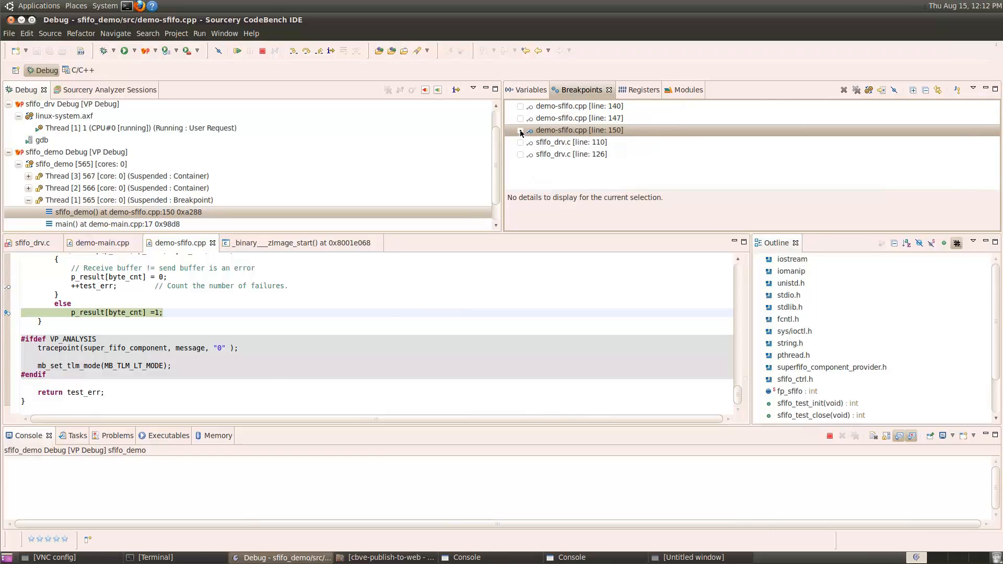
pyautogui.click(521, 130)
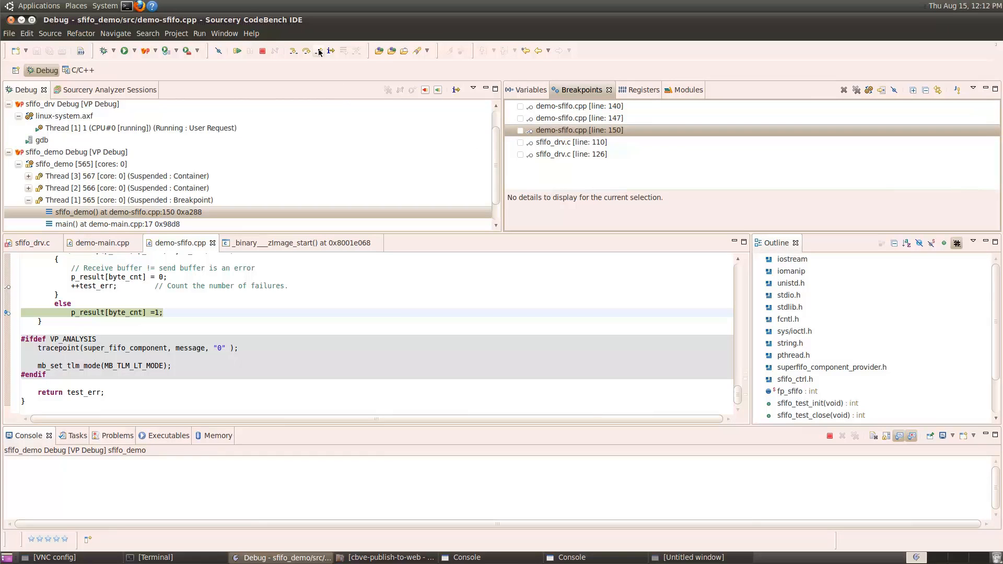
# - Step Return into main and step over the sfifo_demo call, confirming test_err is 0
pyautogui.click(318, 50)
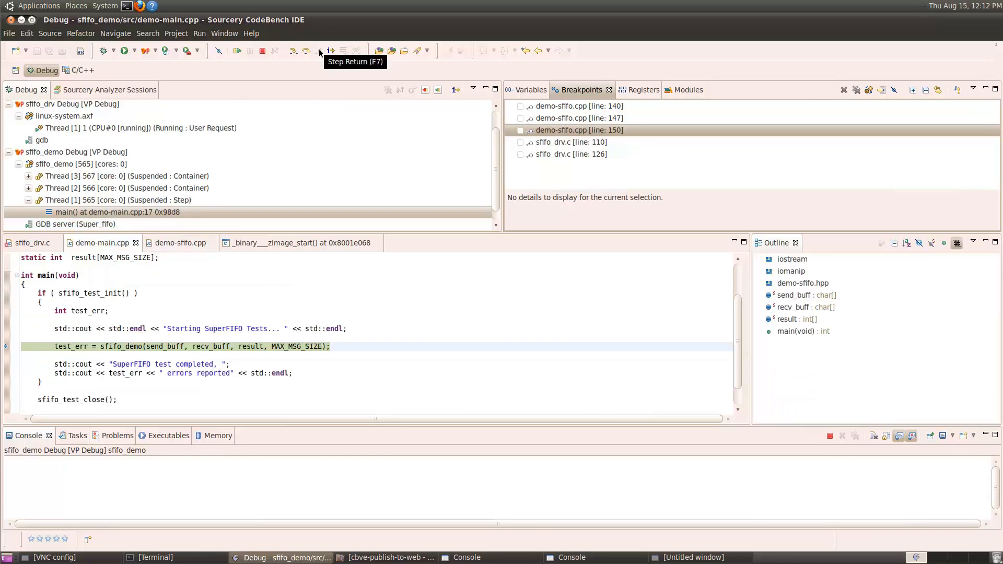
pyautogui.click(331, 50)
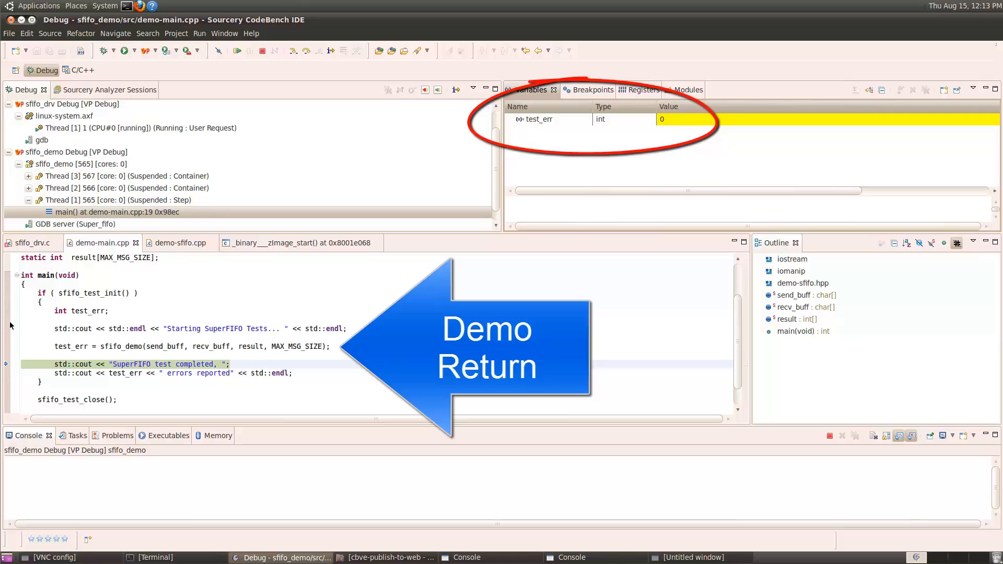
pyautogui.click(78, 70)
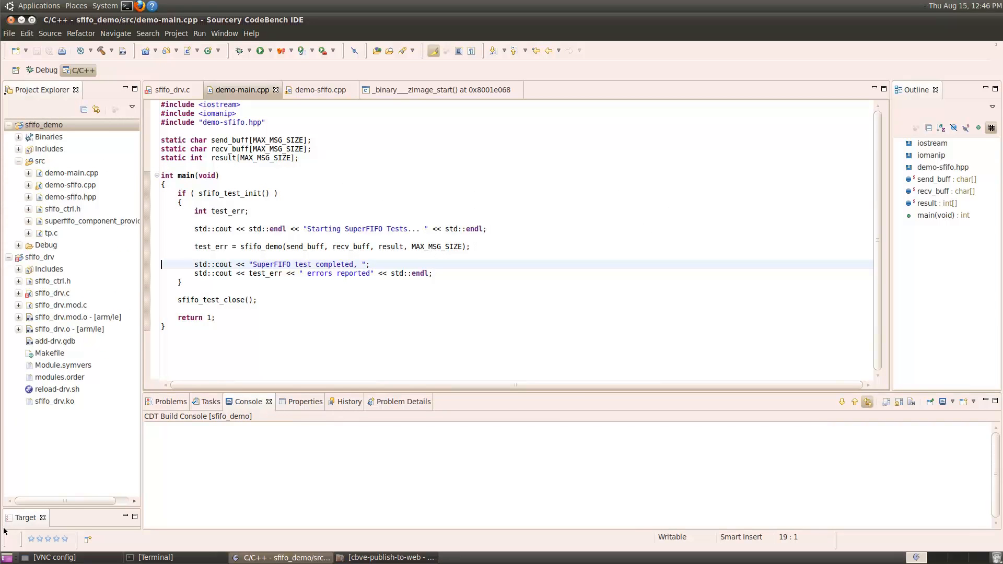
# - Switch the IDE to the Sourcery Analyzer perspective
pyautogui.click(16, 70)
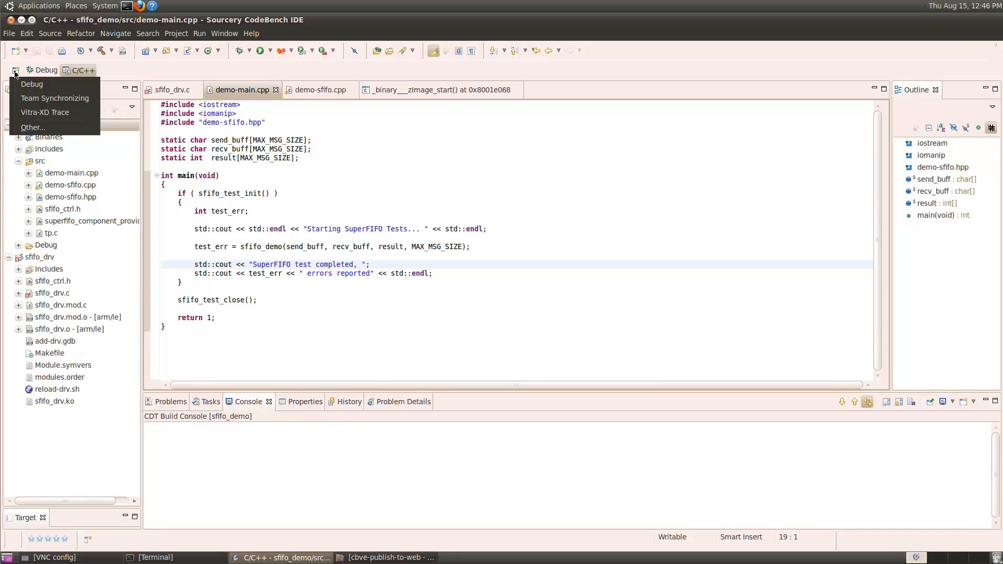
pyautogui.click(32, 127)
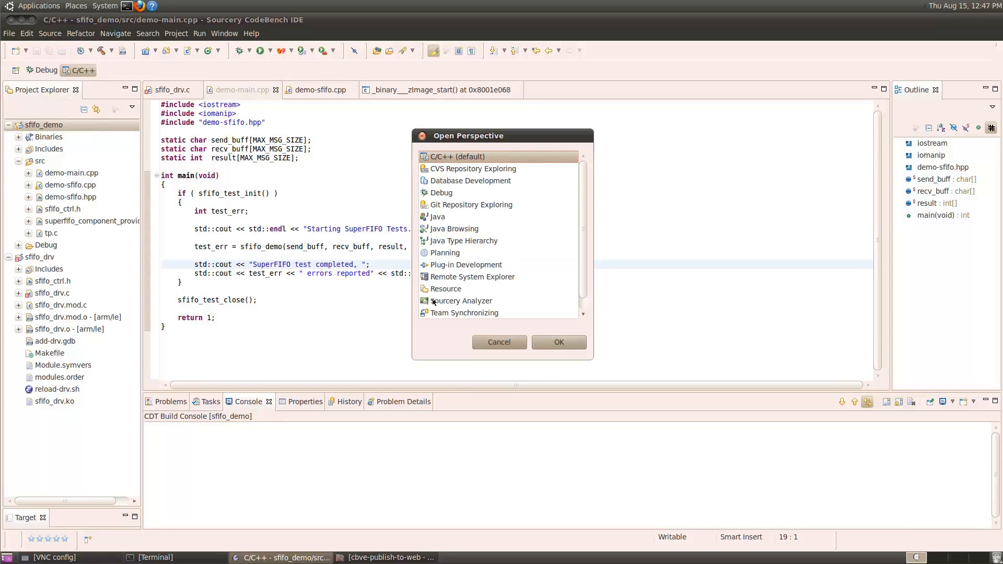
pyautogui.click(557, 342)
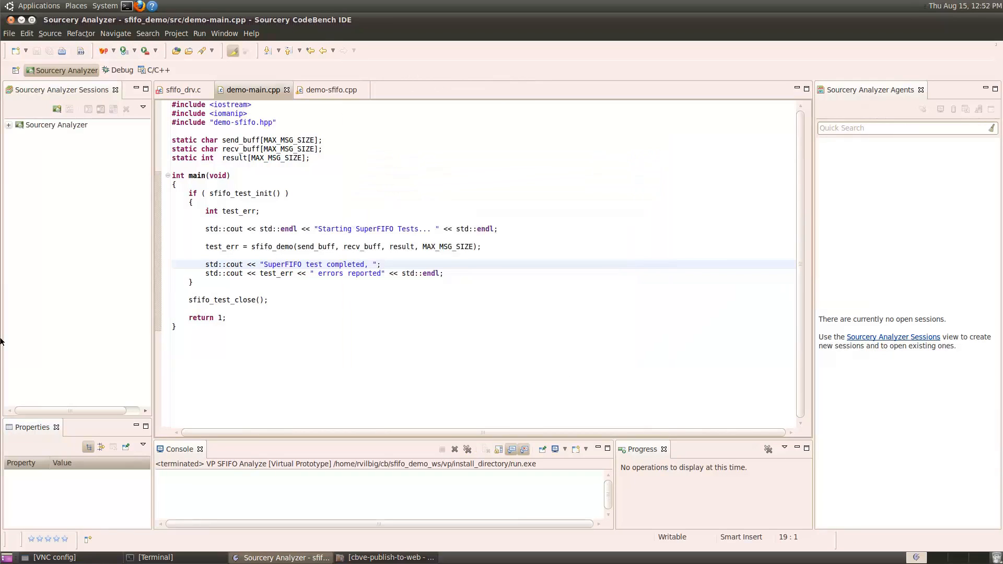
# - Launch the VP SFIFO Analyze run configuration so the prototype loads its ELF sections
pyautogui.click(113, 50)
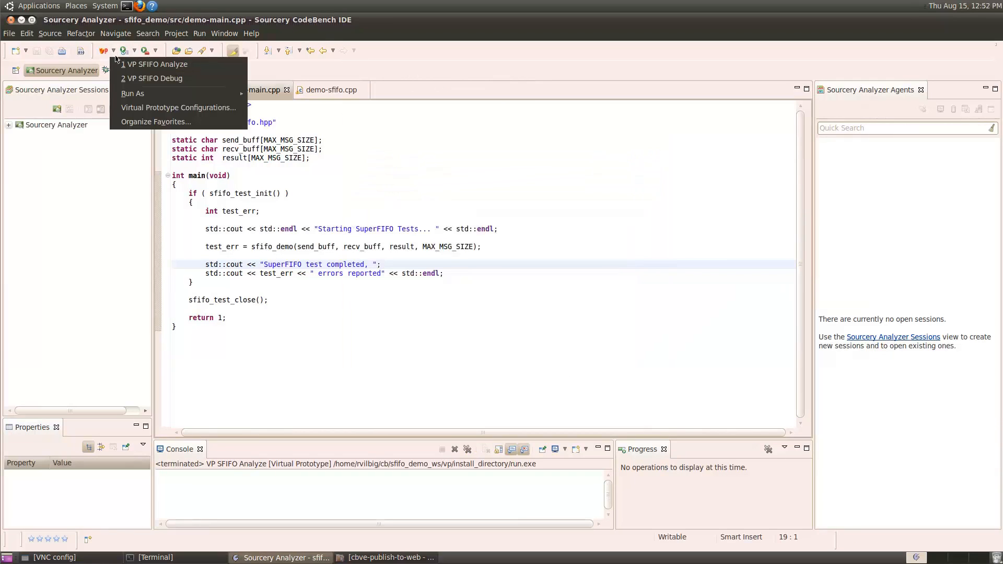
pyautogui.moveTo(156, 64)
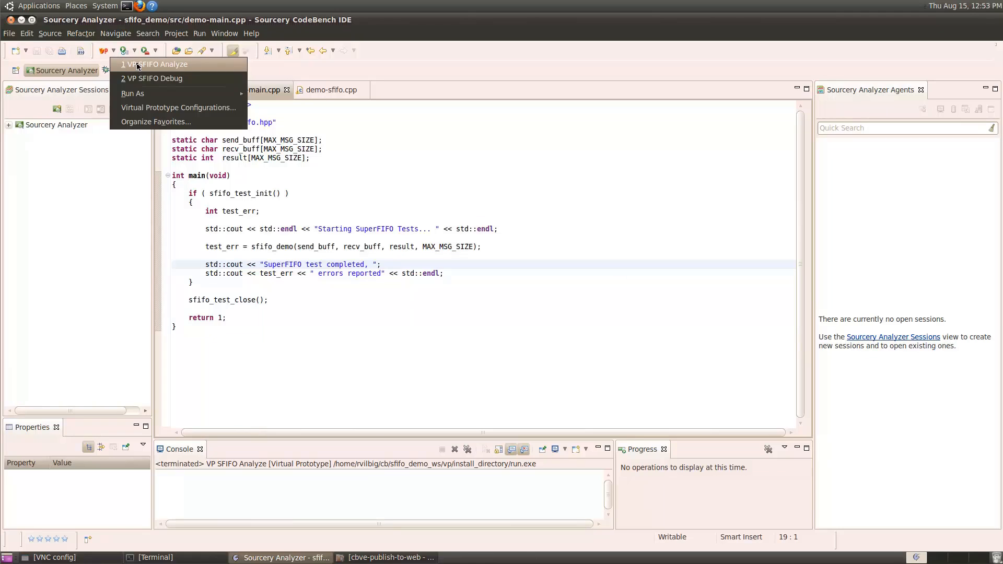
pyautogui.click(156, 64)
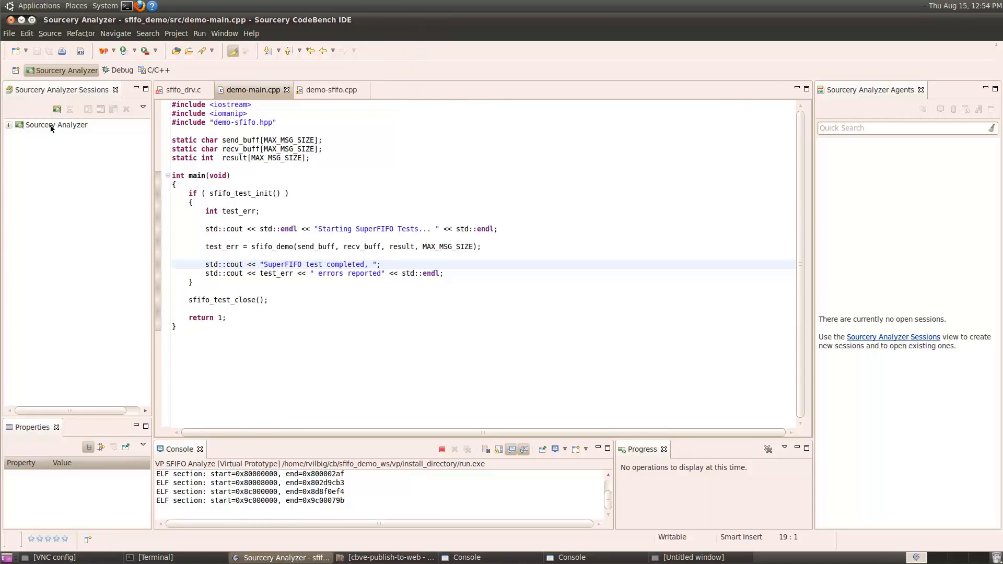
# - Create Session 1 from the VP LTTng+HW Profiling template with an empty timeline
pyautogui.click(69, 108)
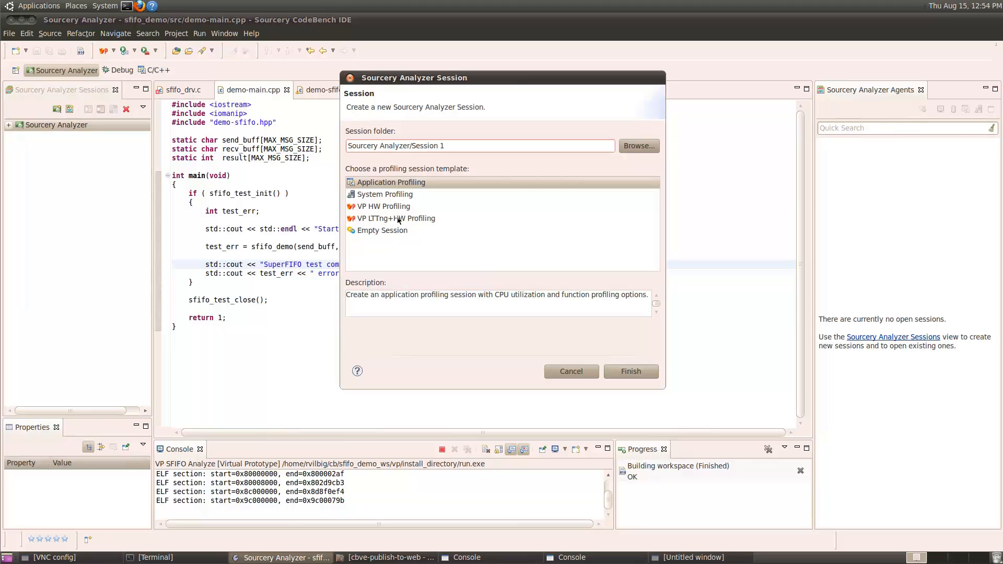
pyautogui.click(395, 218)
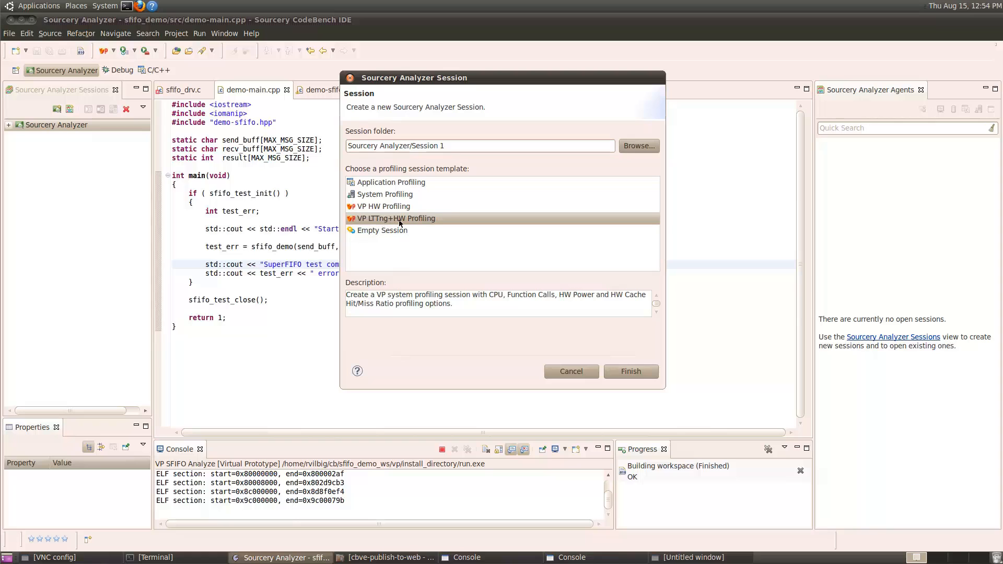
pyautogui.click(630, 371)
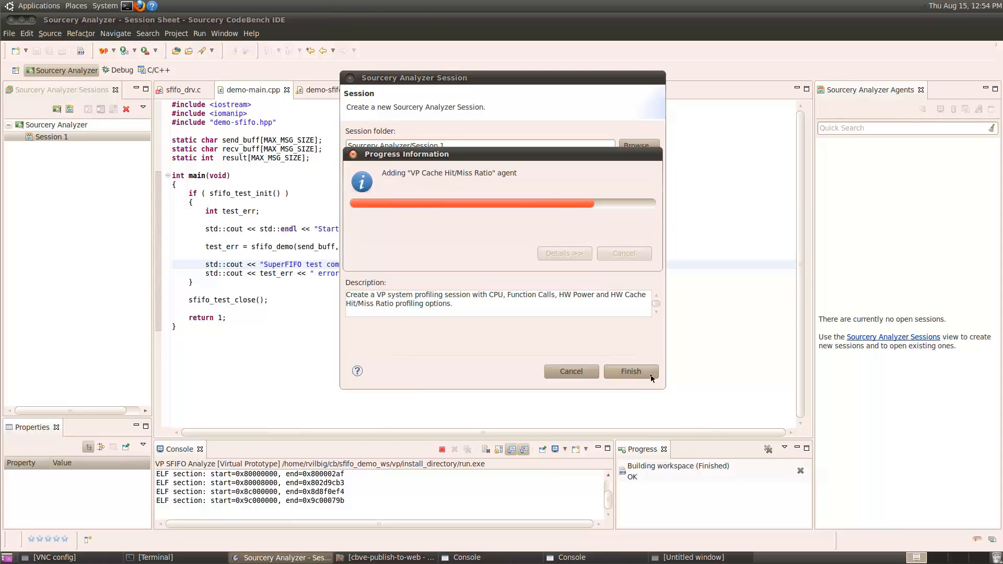
pyautogui.click(630, 371)
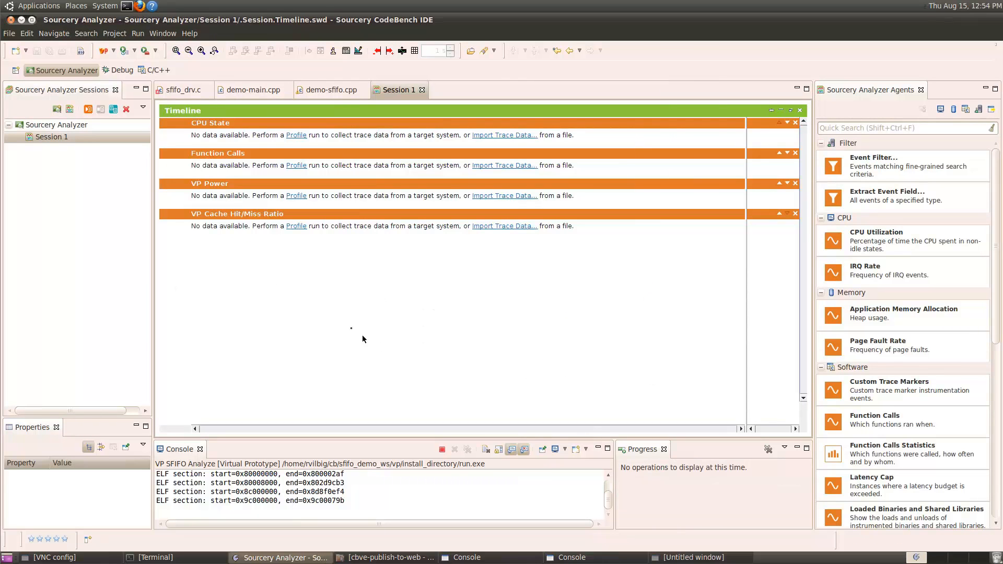
pyautogui.moveTo(227, 150)
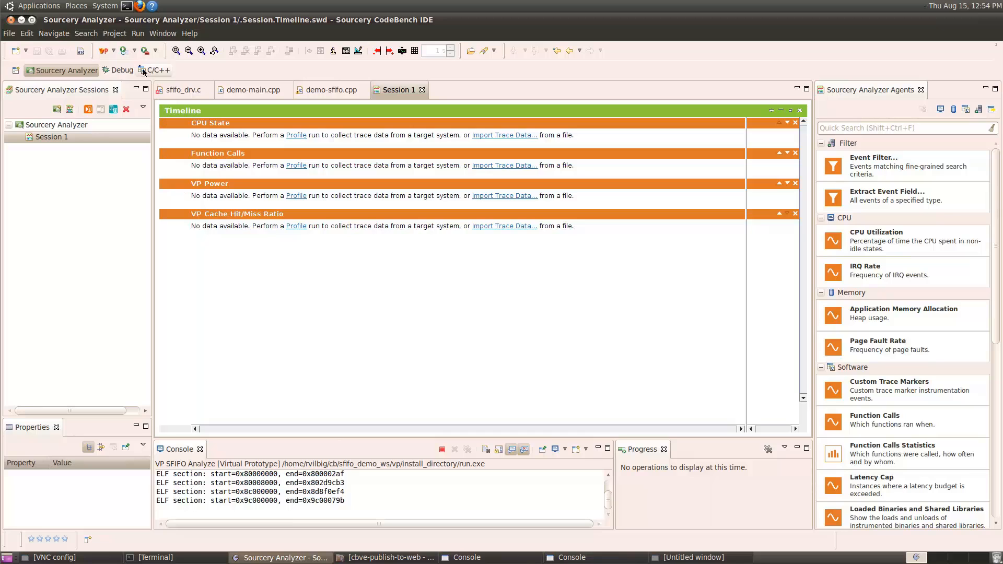
# - Run the sfifo_demo profile configuration to fill Session 1's timeline with trace data
pyautogui.click(132, 50)
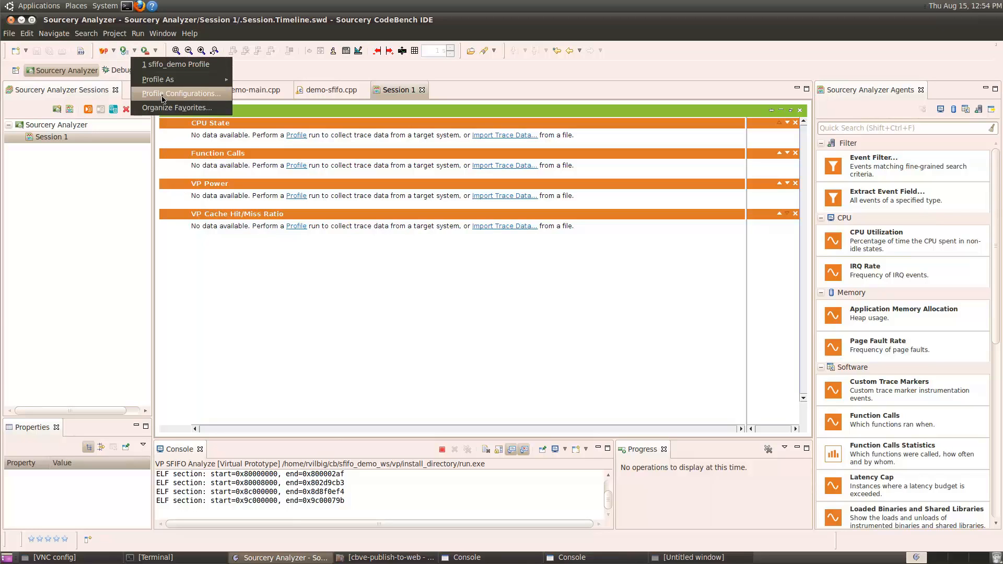
pyautogui.click(182, 93)
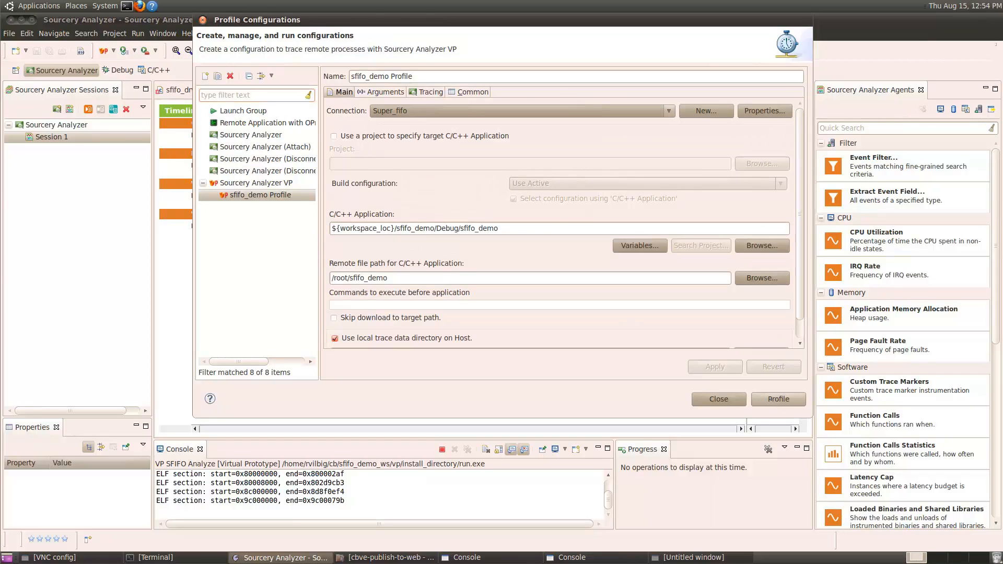
pyautogui.click(778, 399)
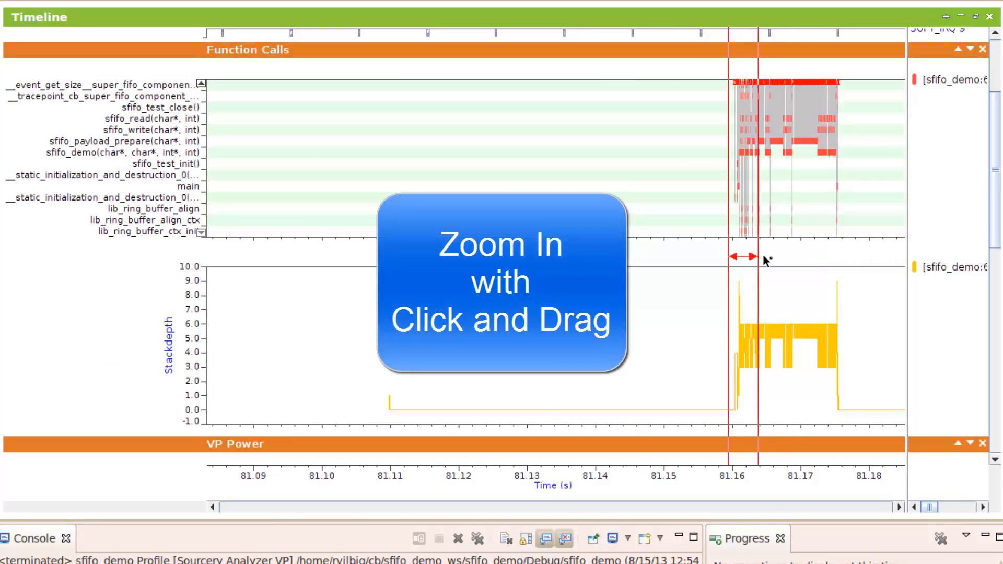
# - Zoom the timeline to the 81.160–81.176 s function-call burst and reveal VP Power and cache ratios
pyautogui.moveTo(732, 261); pyautogui.dragTo(758, 261)
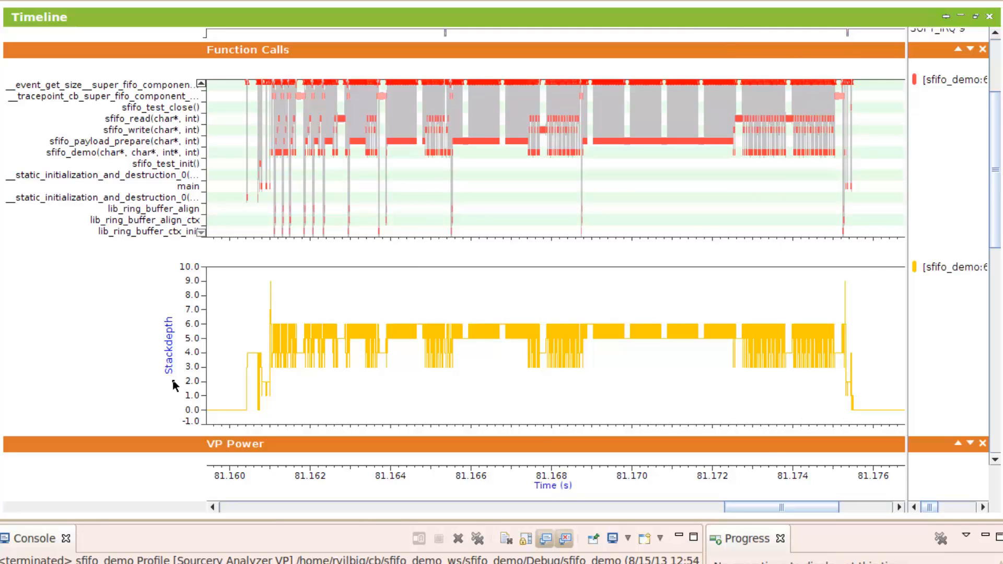
pyautogui.moveTo(997, 206)
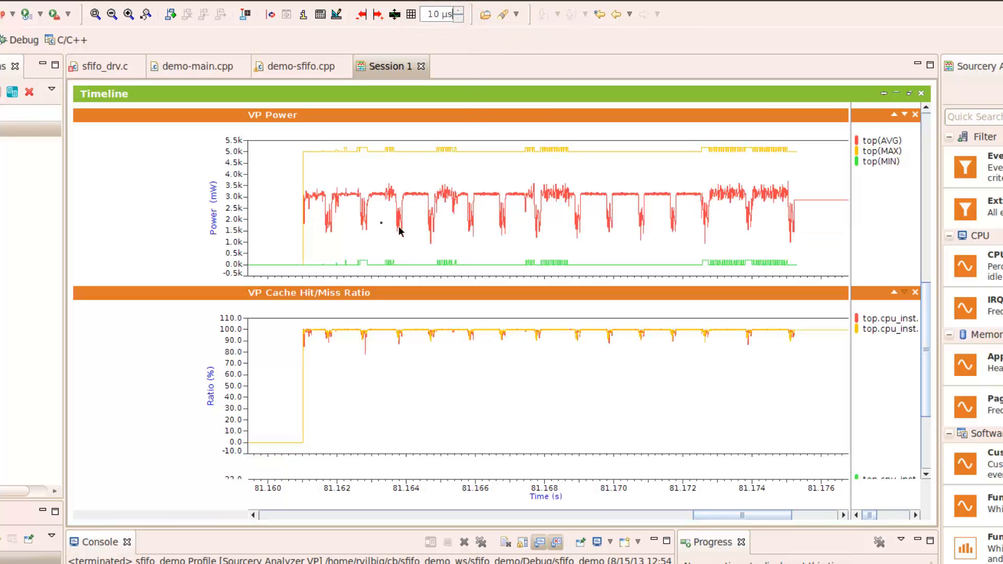
pyautogui.moveTo(337, 215)
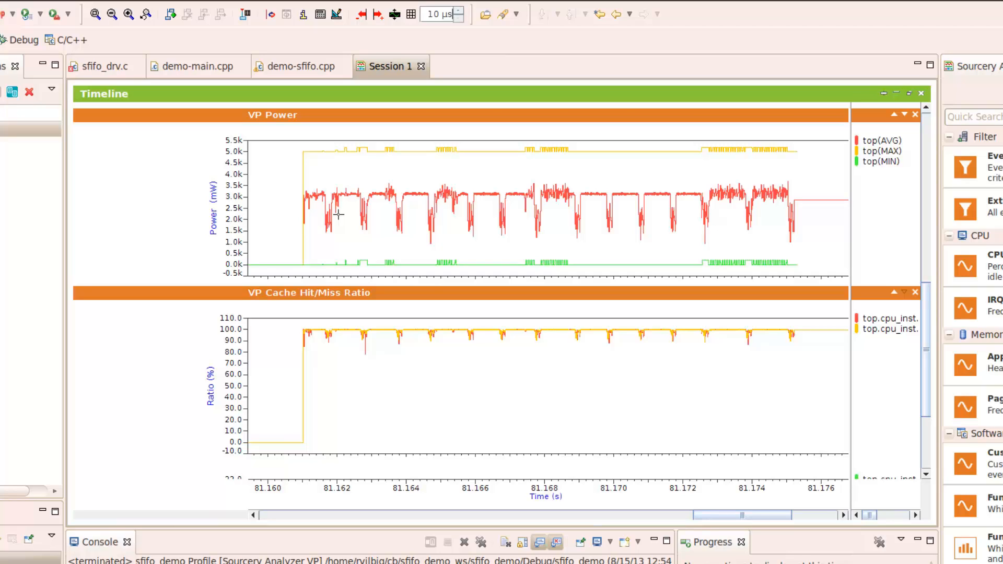
pyautogui.moveTo(387, 172)
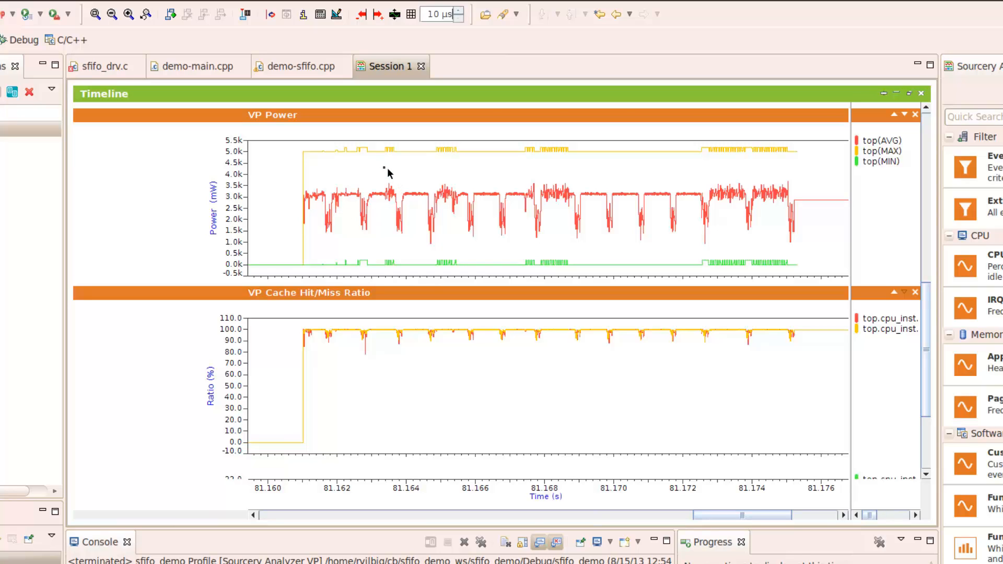
pyautogui.moveTo(935, 304)
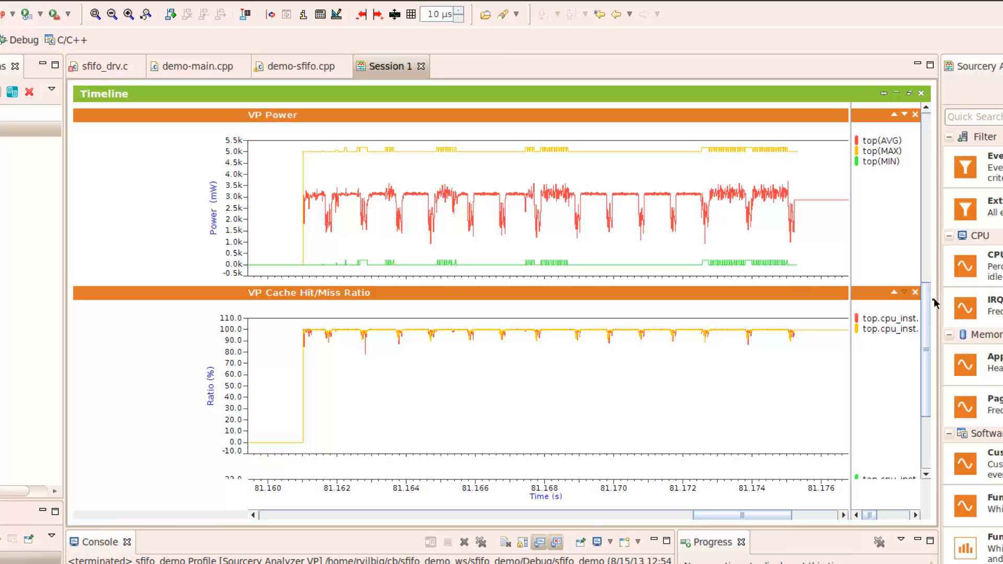
pyautogui.scroll(-3)
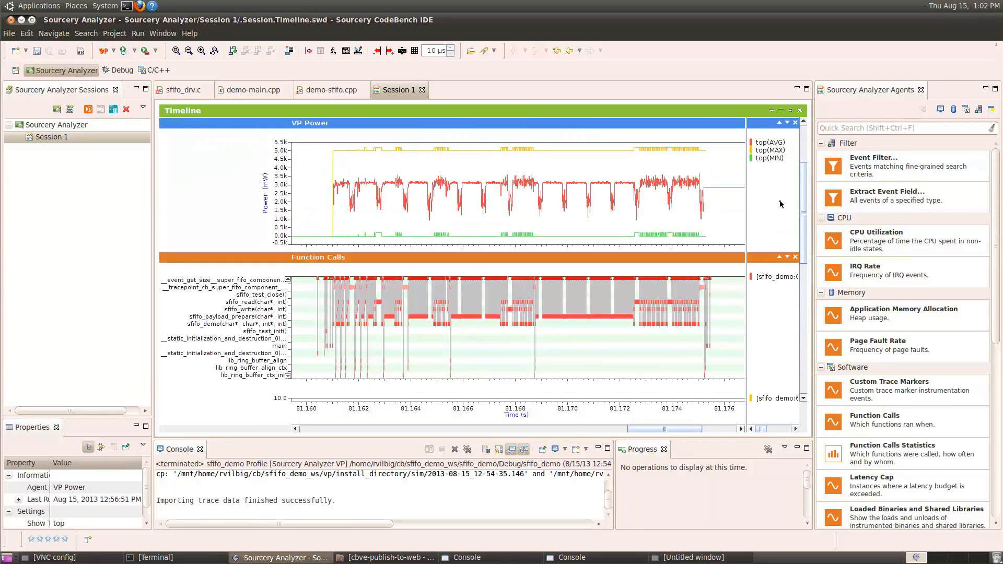
pyautogui.moveTo(414, 270)
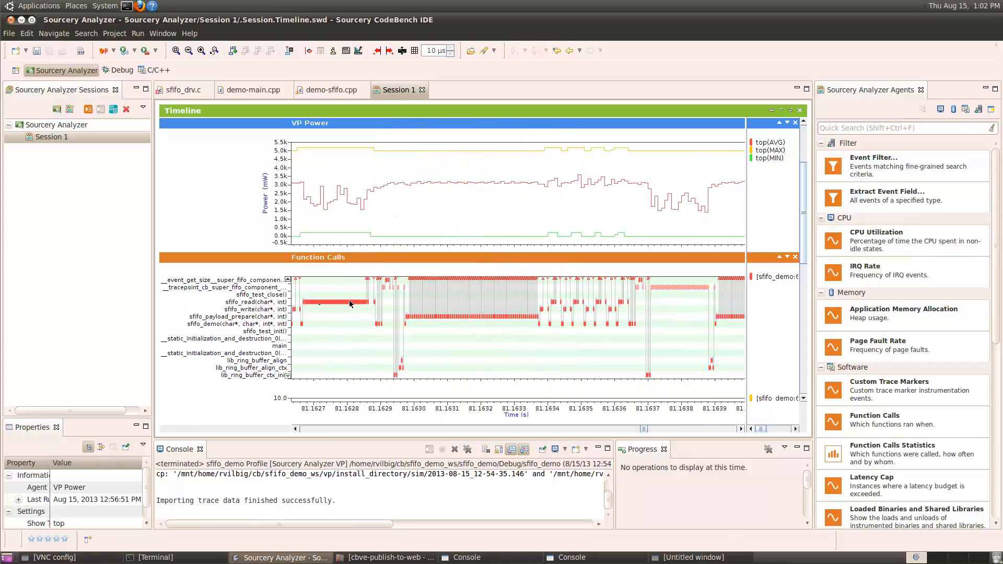
pyautogui.moveTo(476, 321)
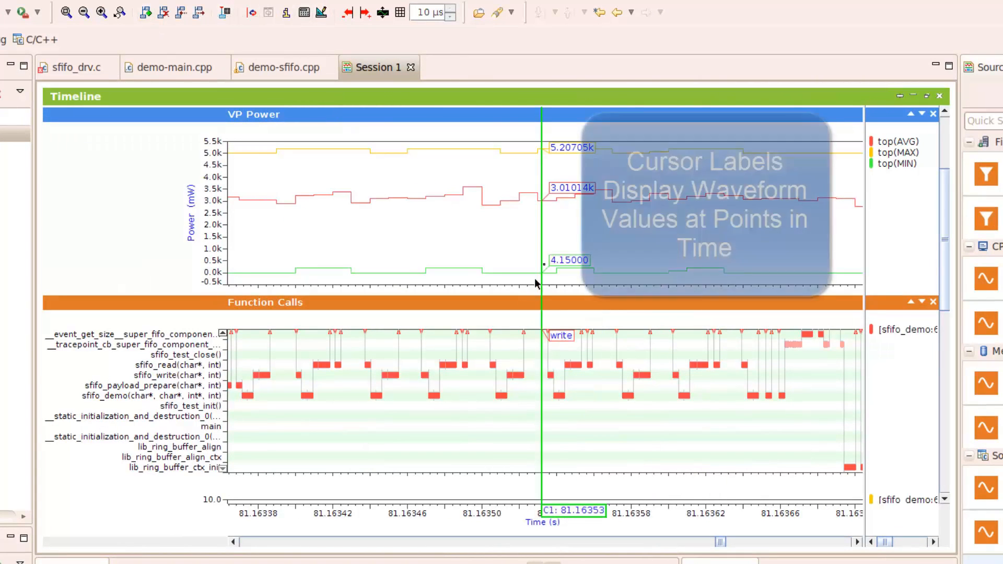
# - Move cursor C1 to read power values, then add cursor C2 to show the dx interval
pyautogui.moveTo(543, 260); pyautogui.dragTo(468, 259)
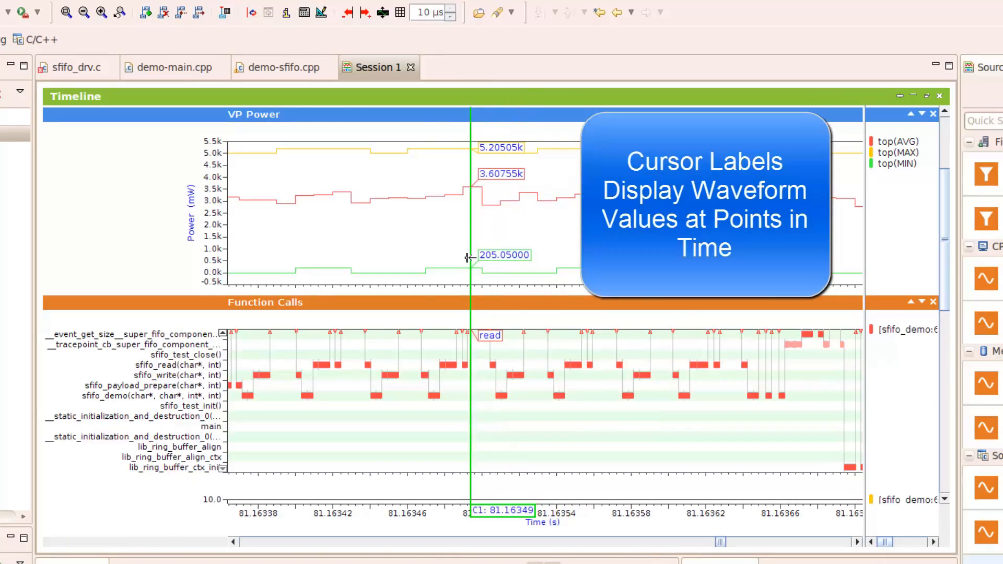
pyautogui.moveTo(469, 259); pyautogui.dragTo(394, 265)
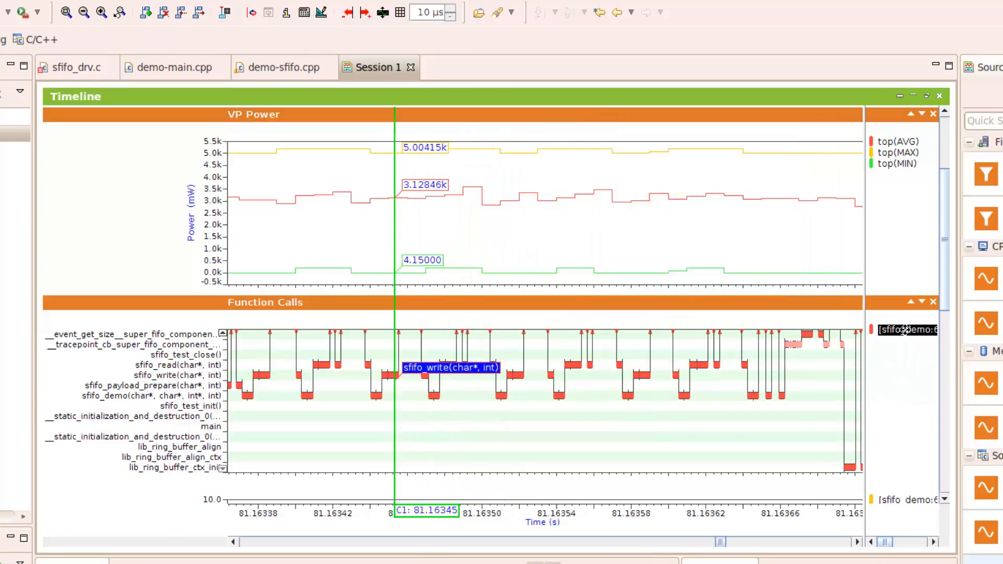
pyautogui.moveTo(492, 296)
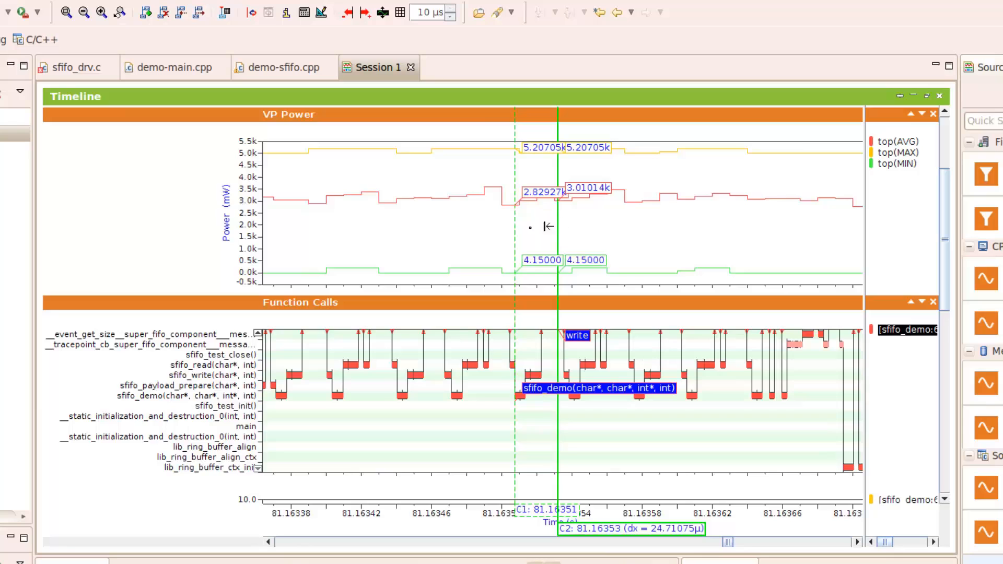
pyautogui.moveTo(557, 242); pyautogui.dragTo(460, 241)
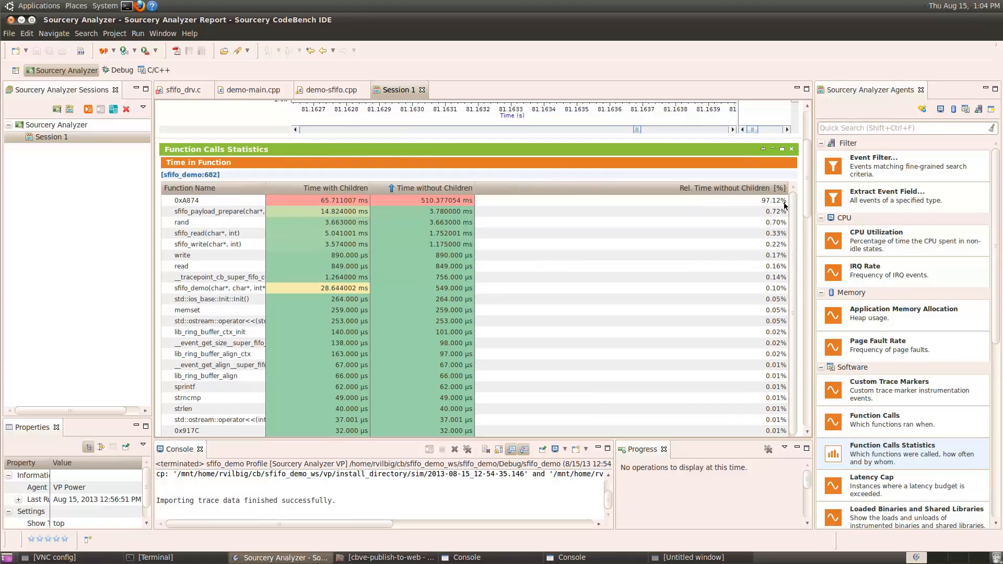
pyautogui.moveTo(46, 323)
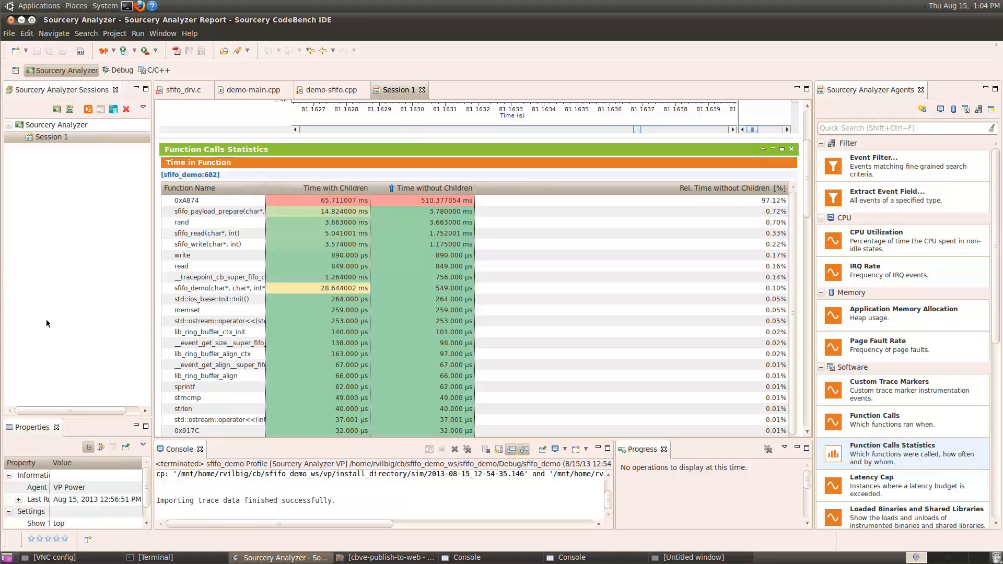